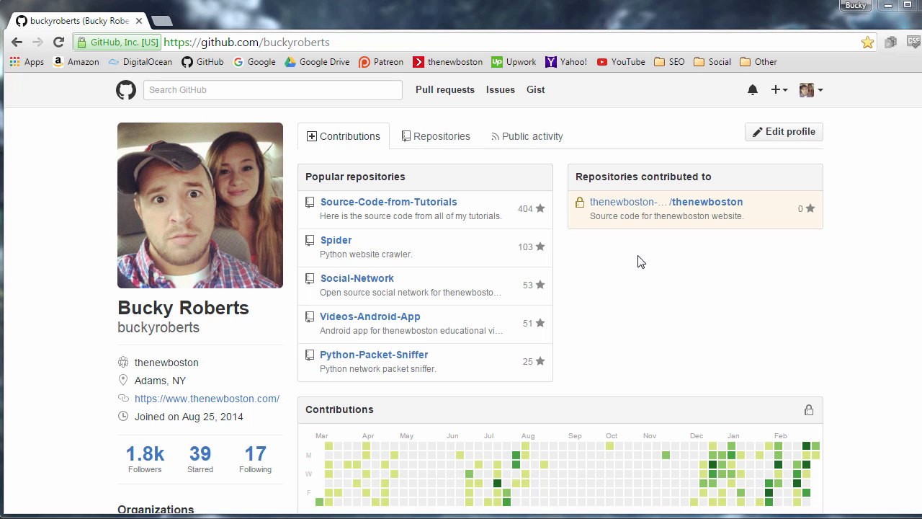
mouse_move(641, 257)
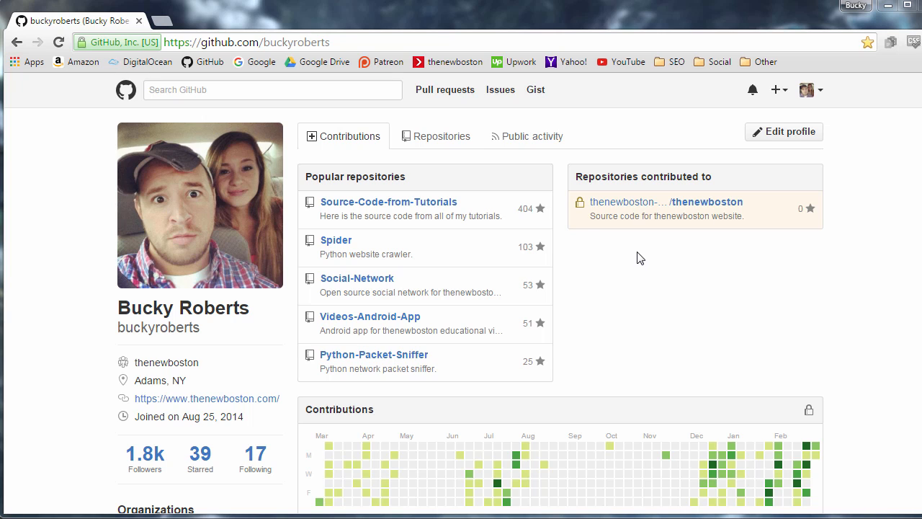
mouse_move(697, 269)
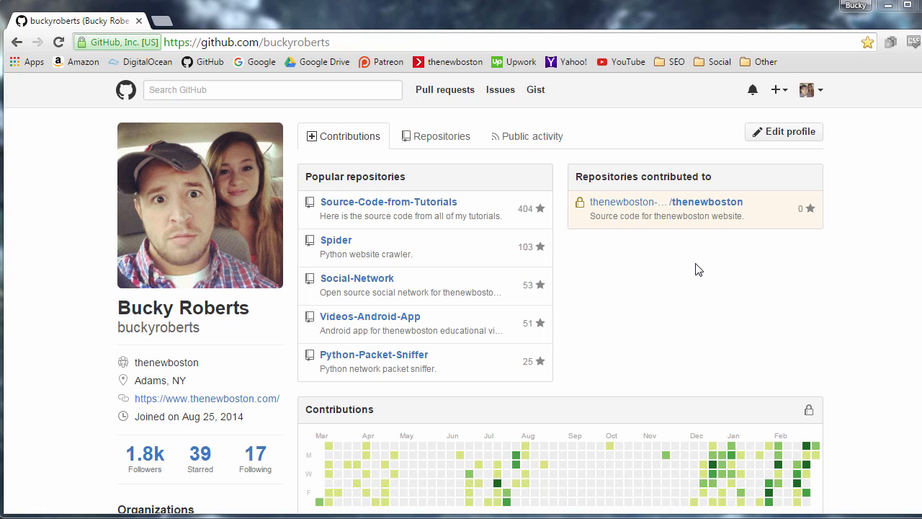
mouse_move(86, 199)
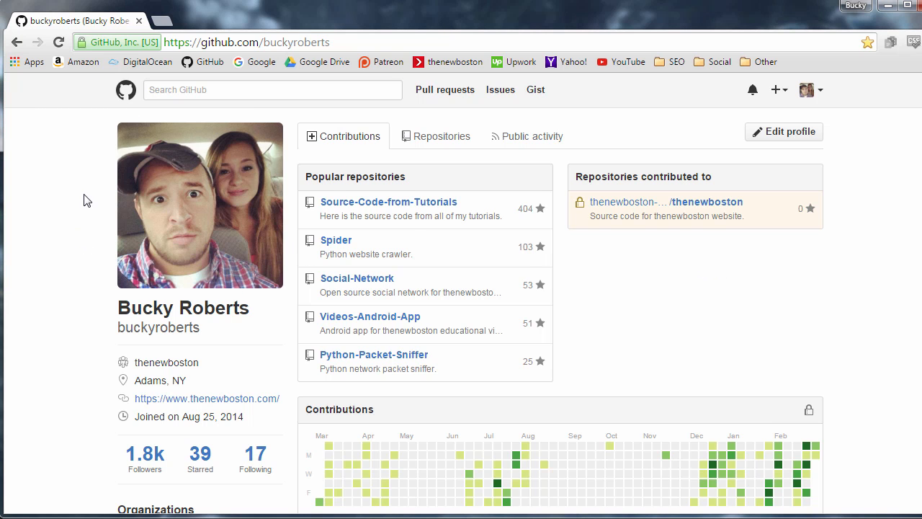
mouse_move(107, 219)
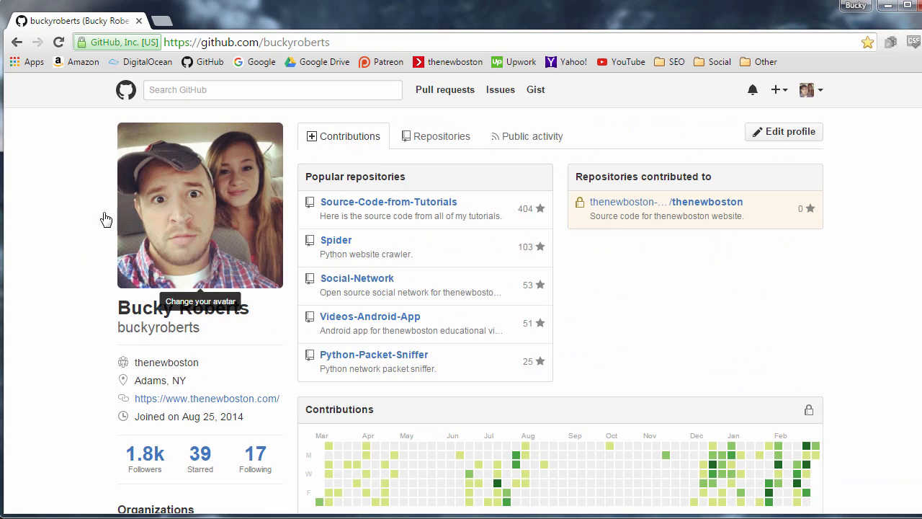
mouse_move(61, 210)
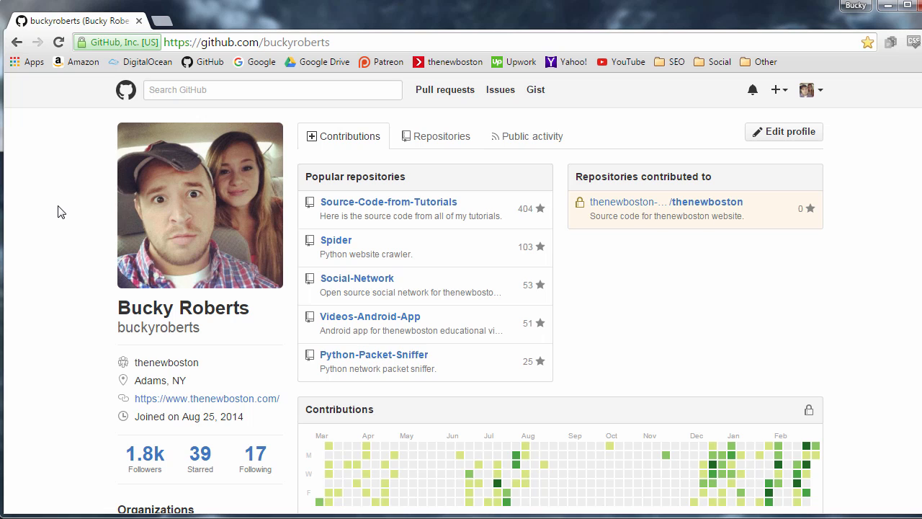
mouse_move(104, 285)
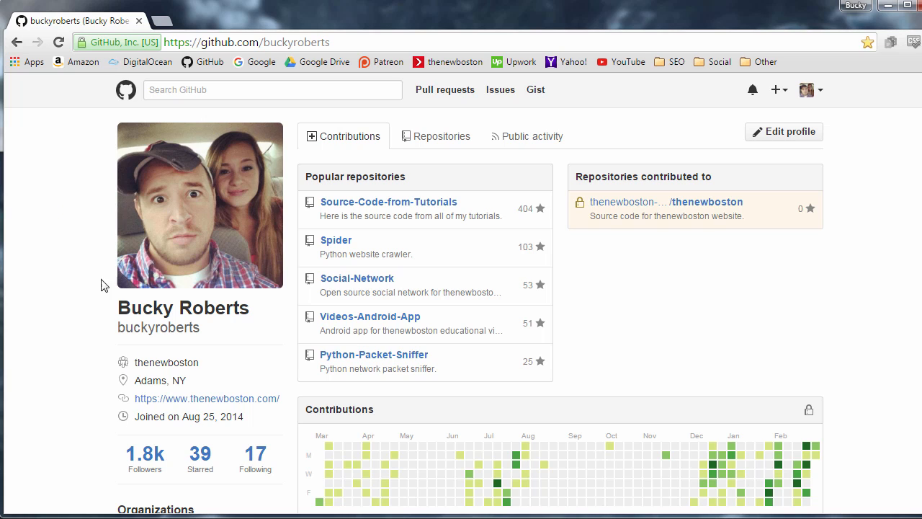
mouse_move(66, 210)
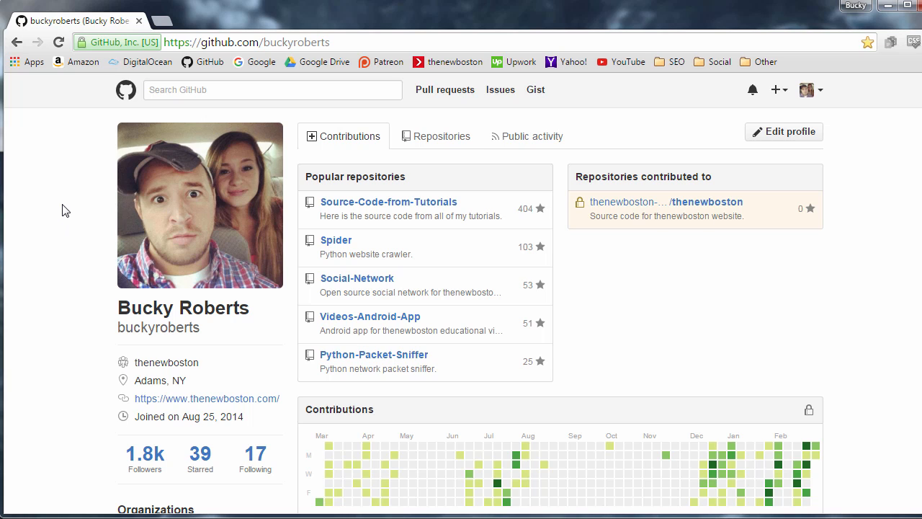
mouse_move(78, 216)
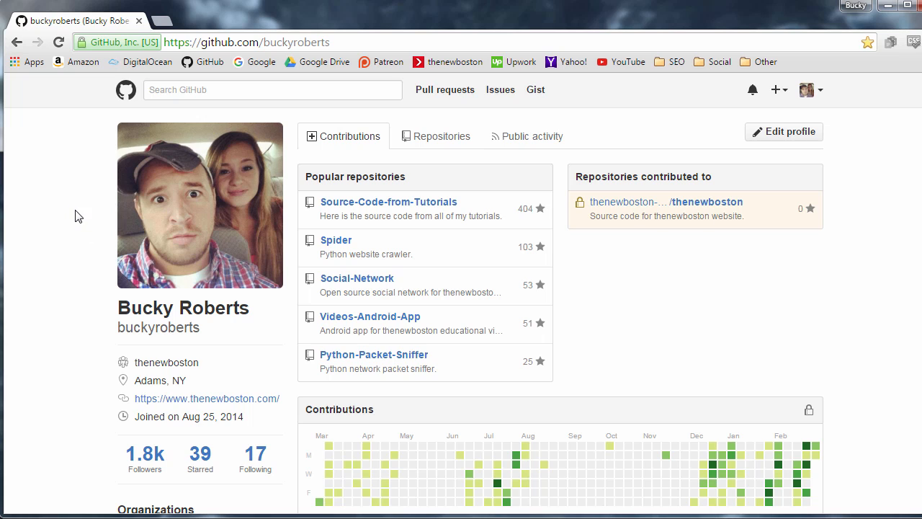
mouse_move(72, 210)
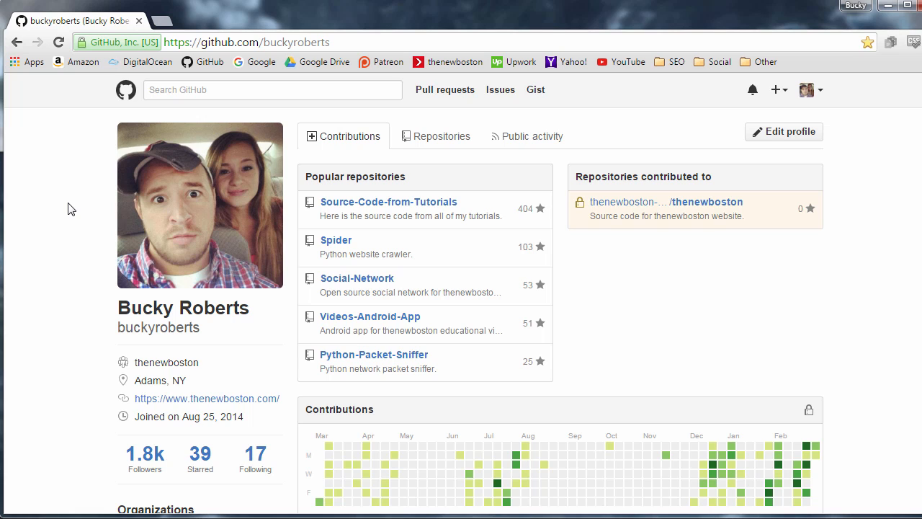
mouse_move(114, 202)
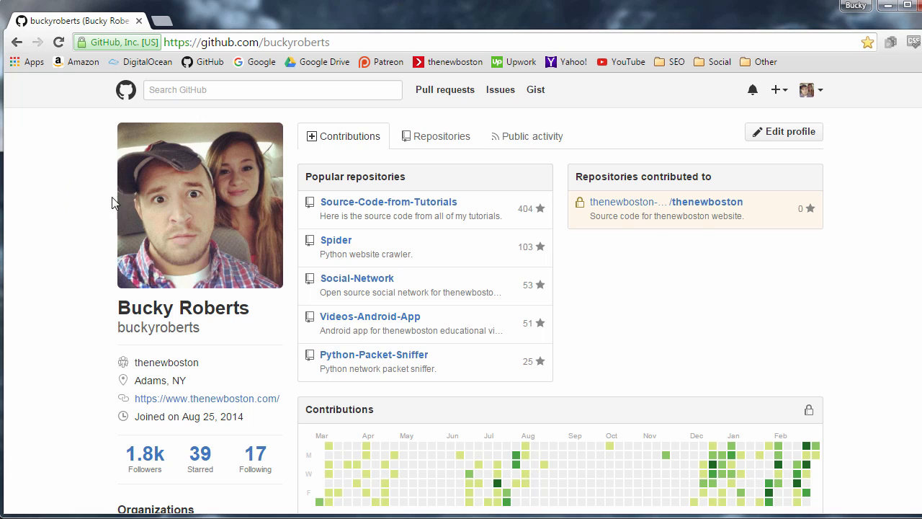
mouse_move(78, 176)
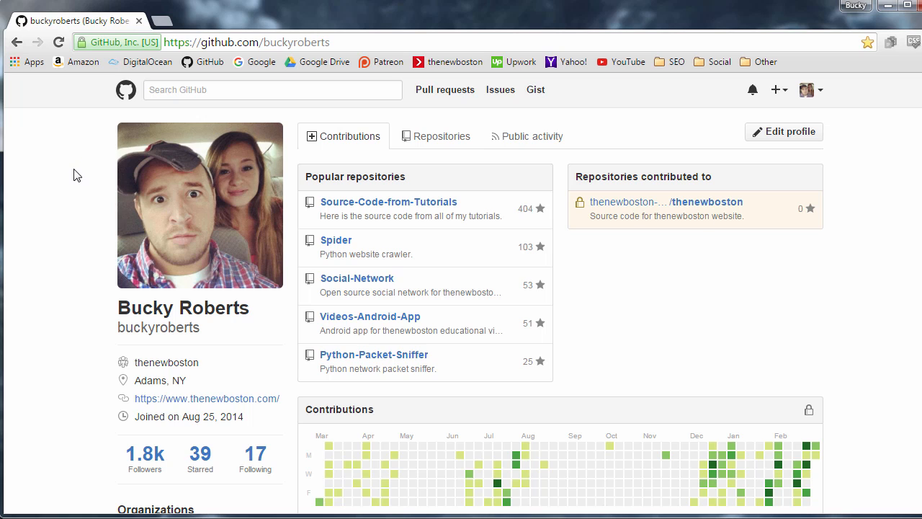
mouse_move(801, 272)
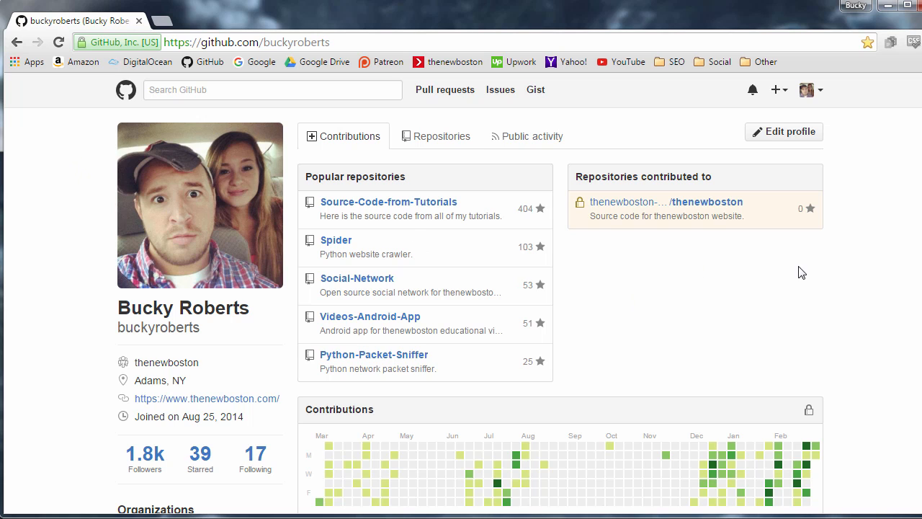
mouse_move(775, 90)
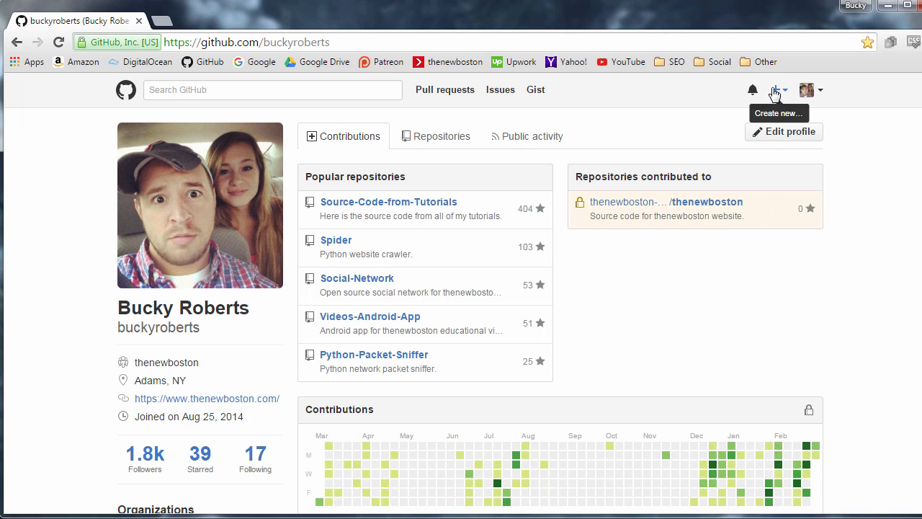
- Show the Create-new choices: New repository and New organization
click(778, 89)
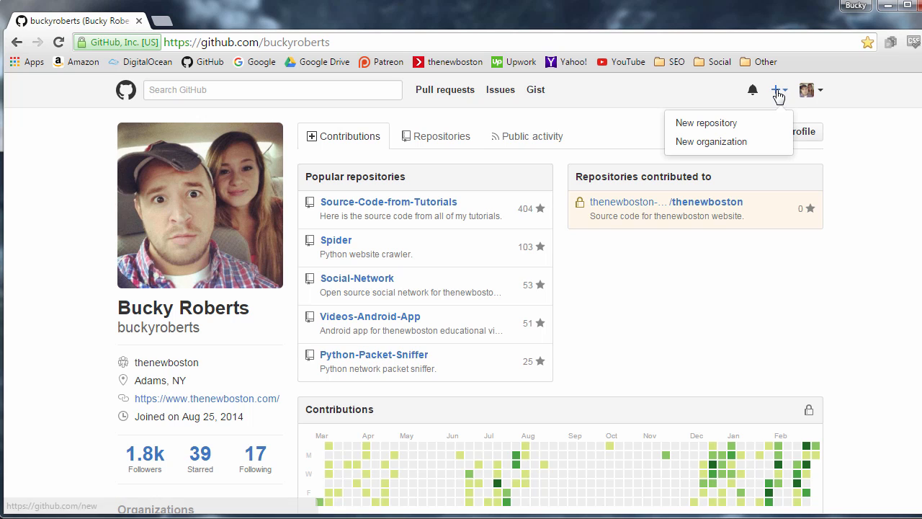
mouse_move(723, 123)
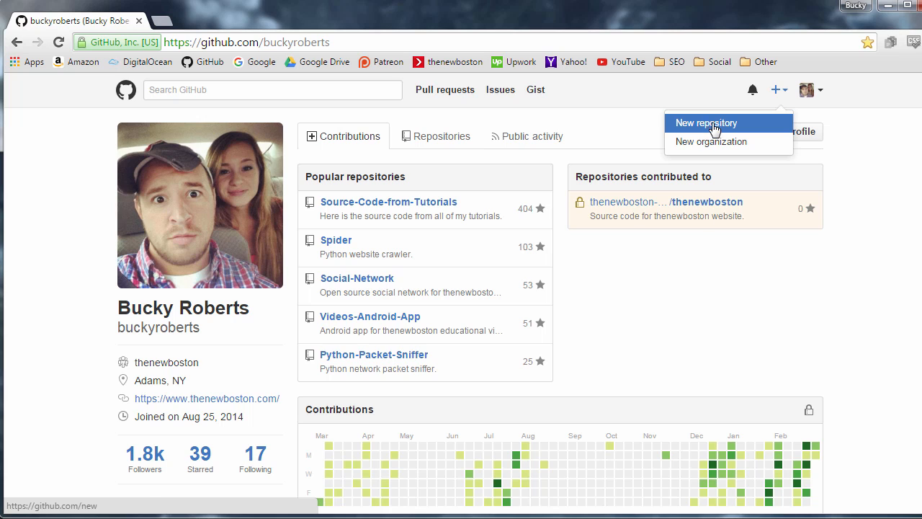
mouse_move(712, 141)
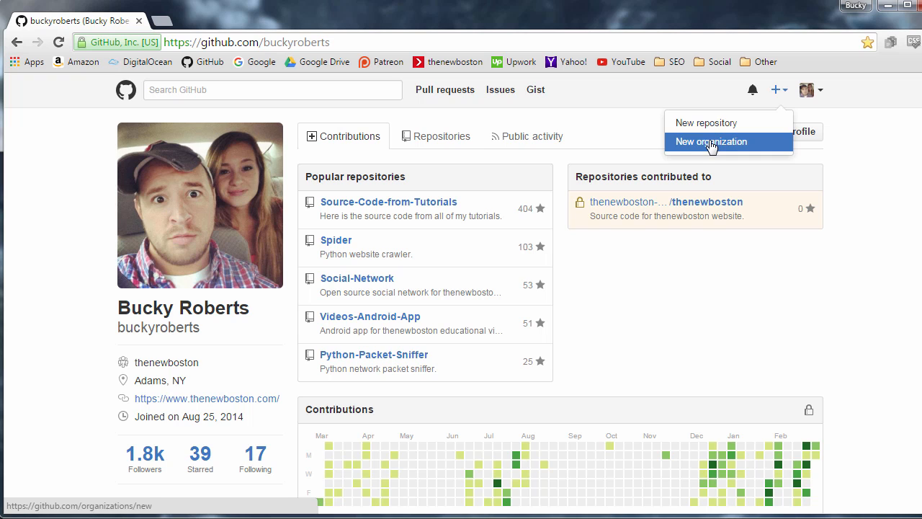
- Start a new organization and review its name, billing email and plan table
click(710, 141)
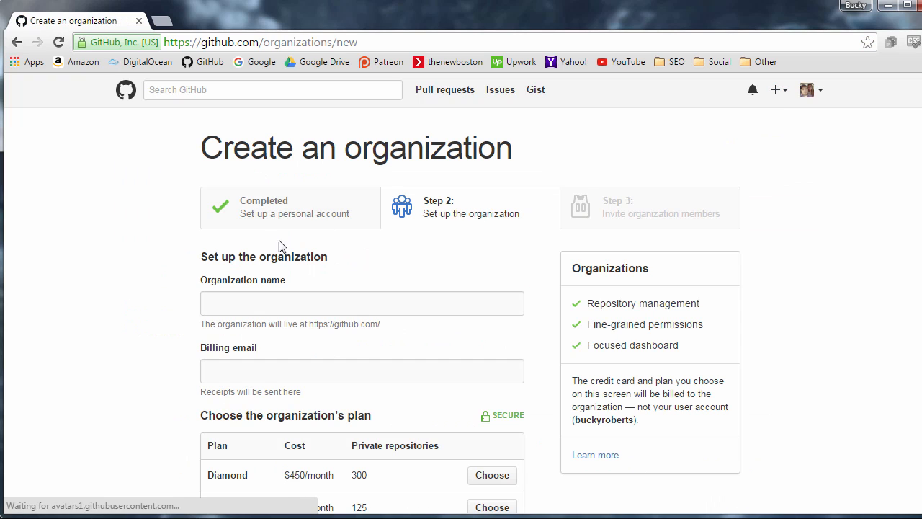
scroll(down, 3)
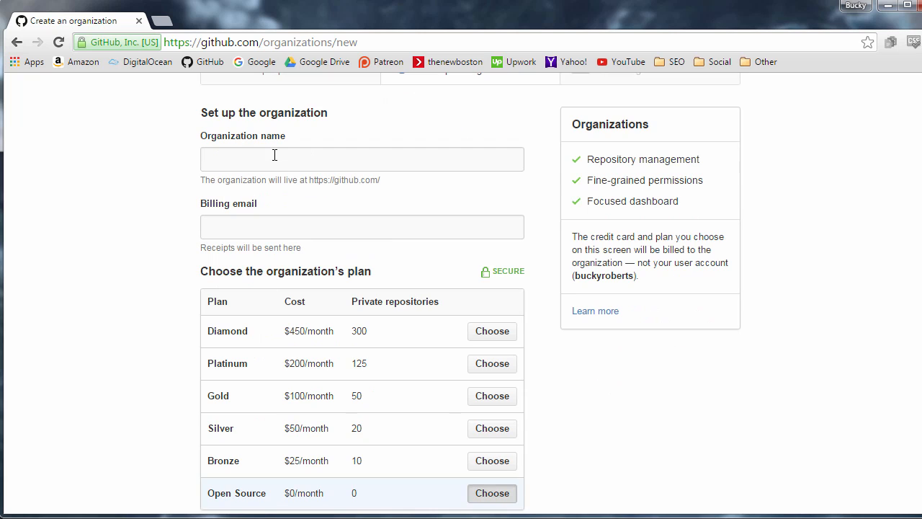
scroll(down, 3)
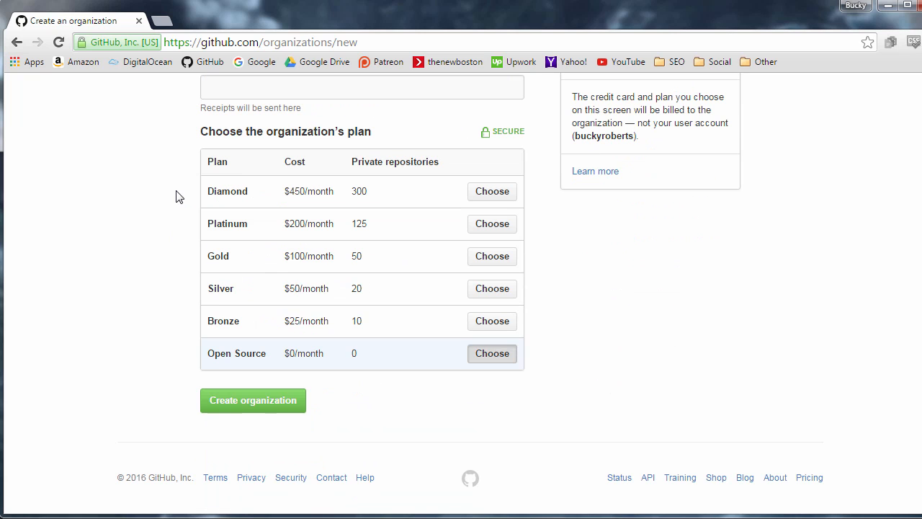
mouse_move(257, 304)
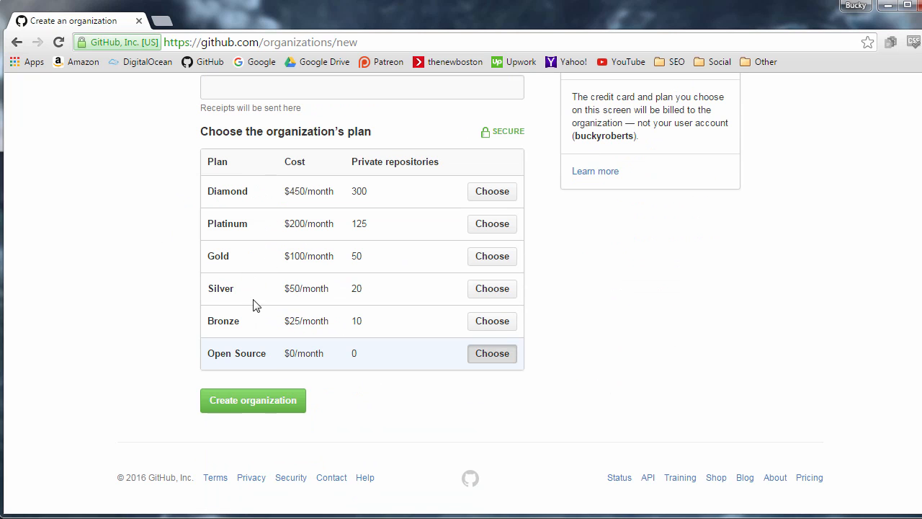
mouse_move(164, 301)
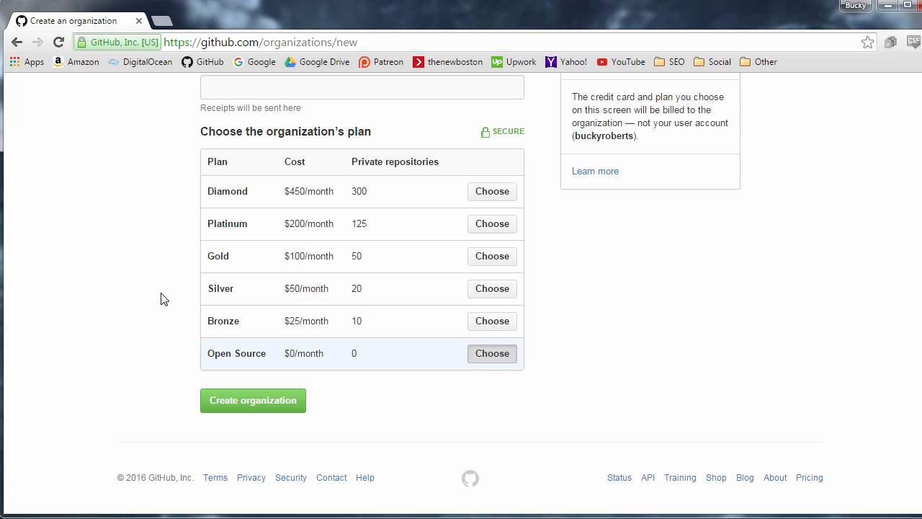
mouse_move(273, 262)
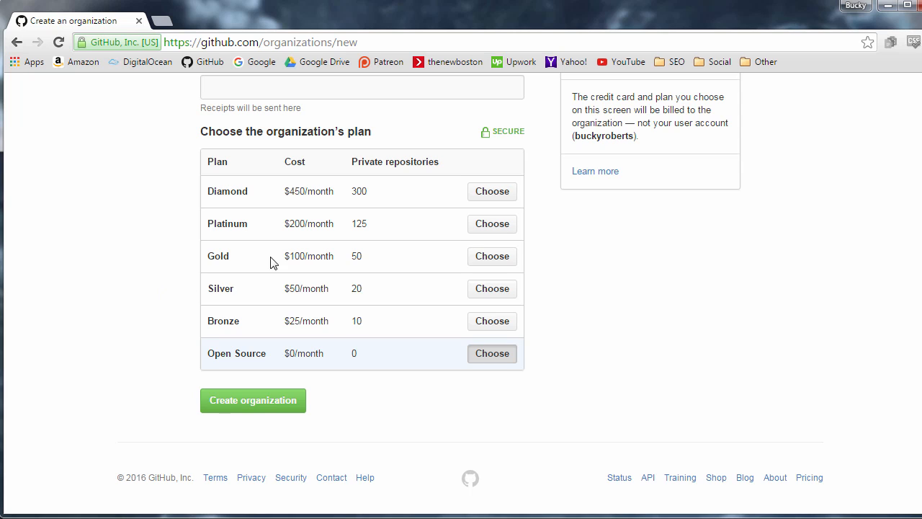
mouse_move(297, 343)
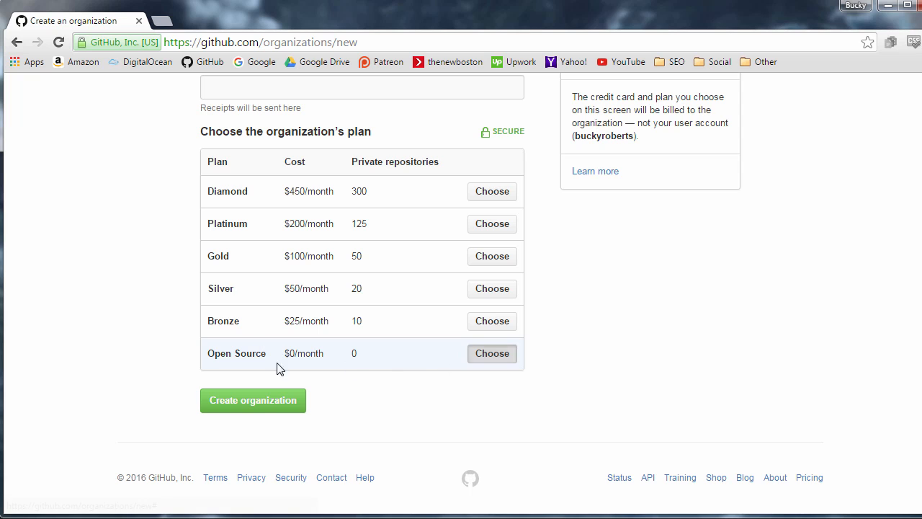
mouse_move(254, 400)
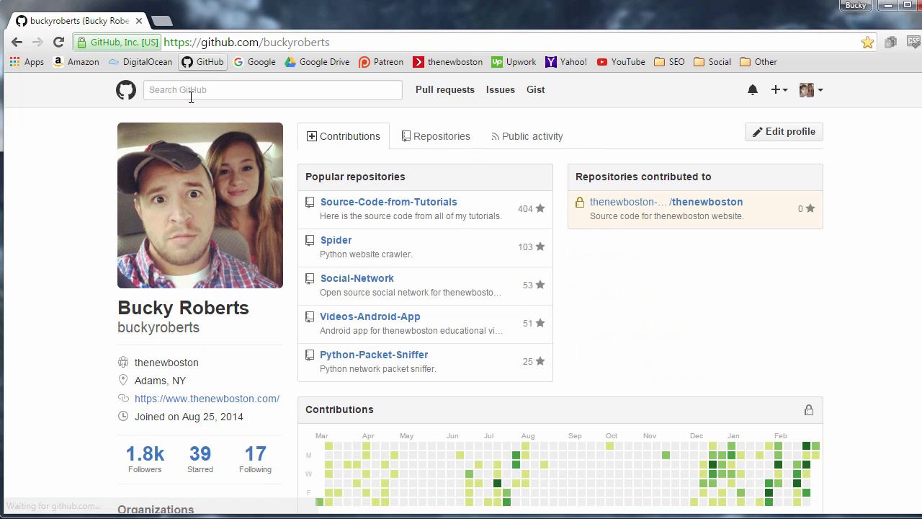
- From the profile's Organizations list, go to thenewboston-developers
scroll(down, 3)
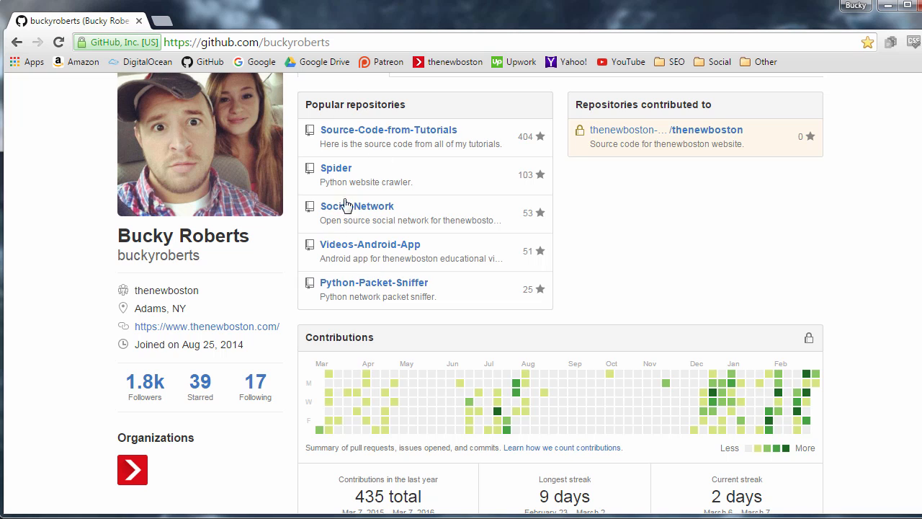
scroll(down, 3)
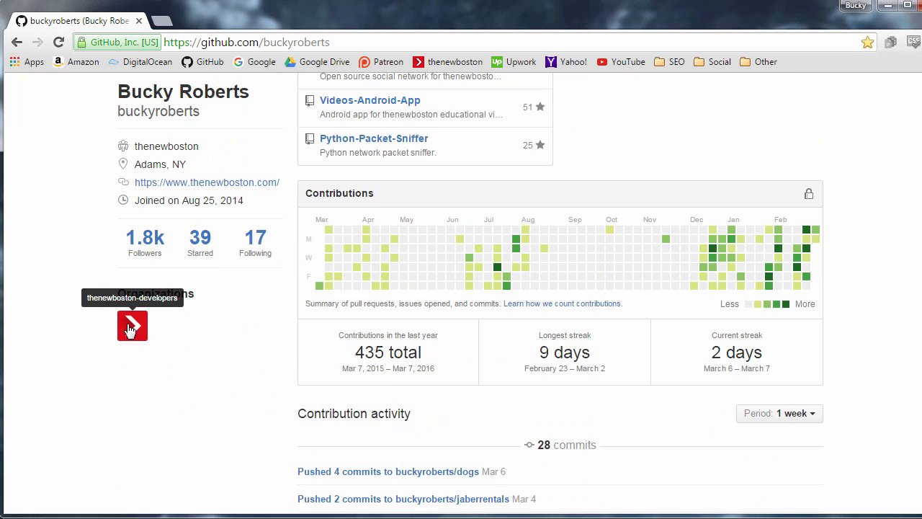
click(132, 326)
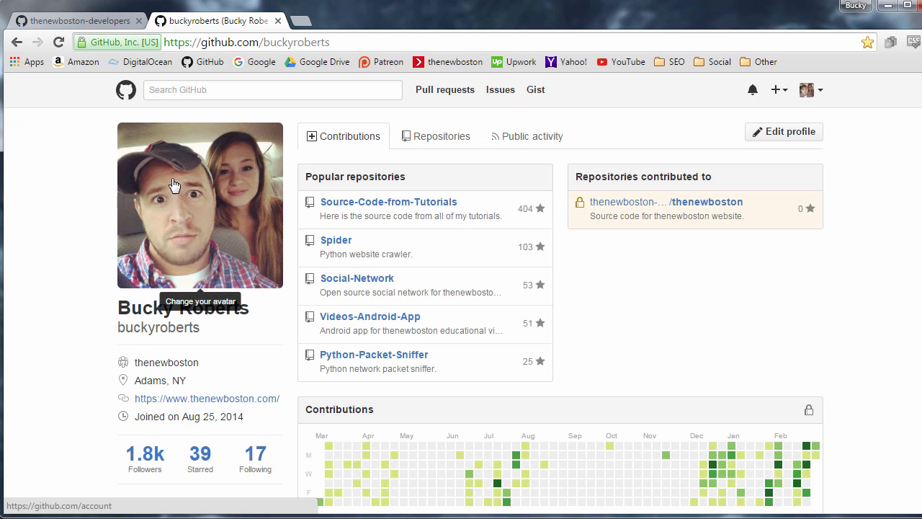
mouse_move(207, 259)
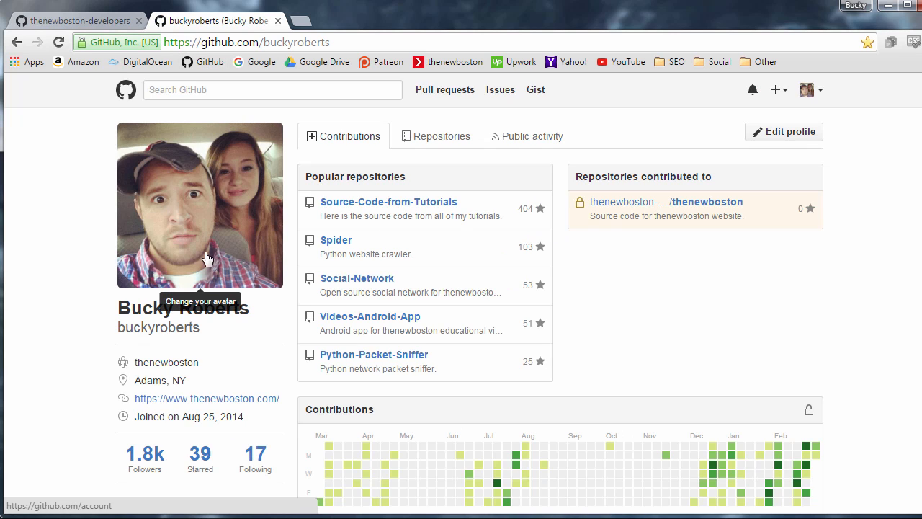
mouse_move(202, 218)
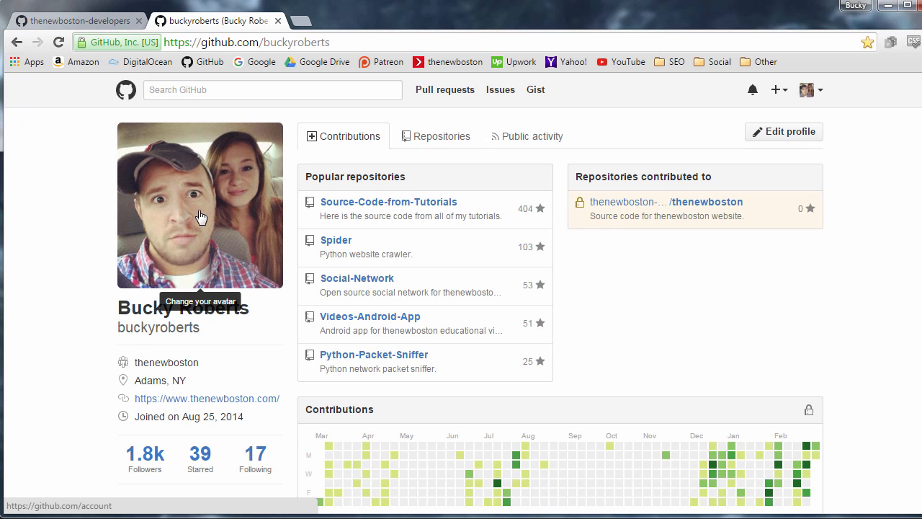
- Compare the organization and profile pages, then close the profile, keeping thenewboston-developers open
click(75, 21)
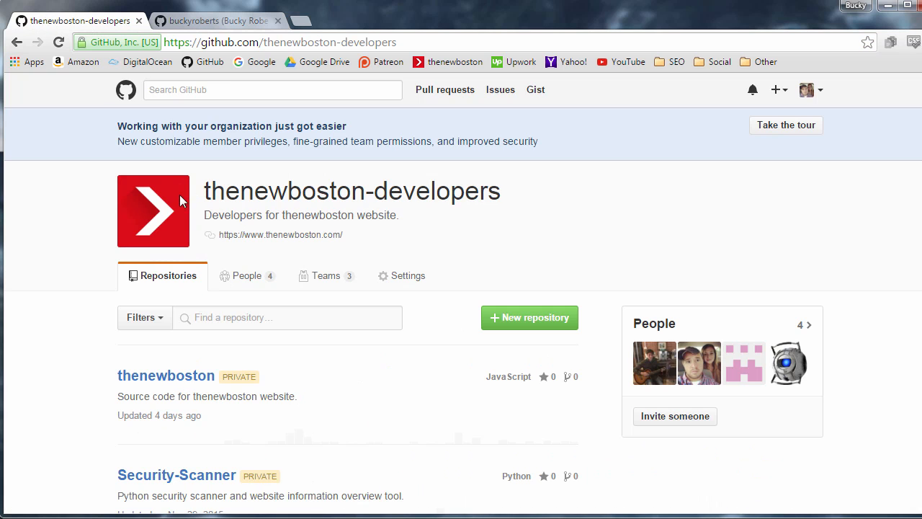
mouse_move(164, 196)
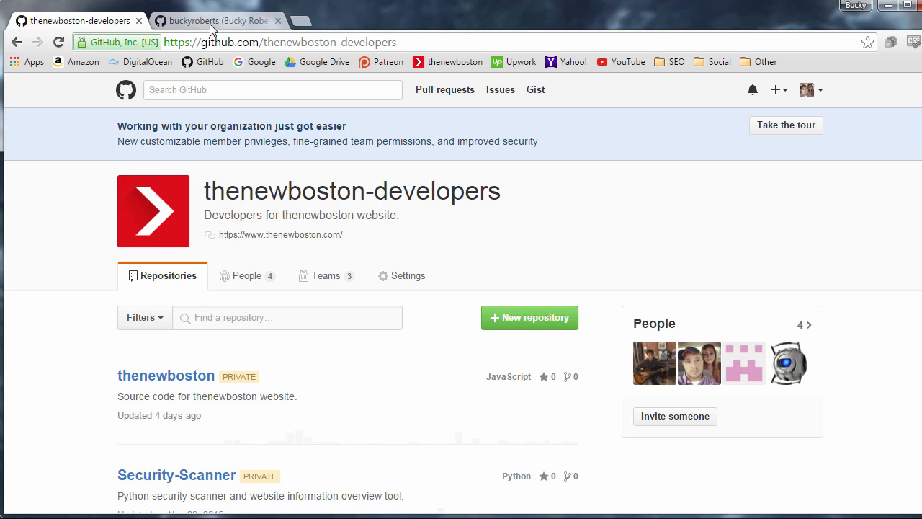
click(216, 20)
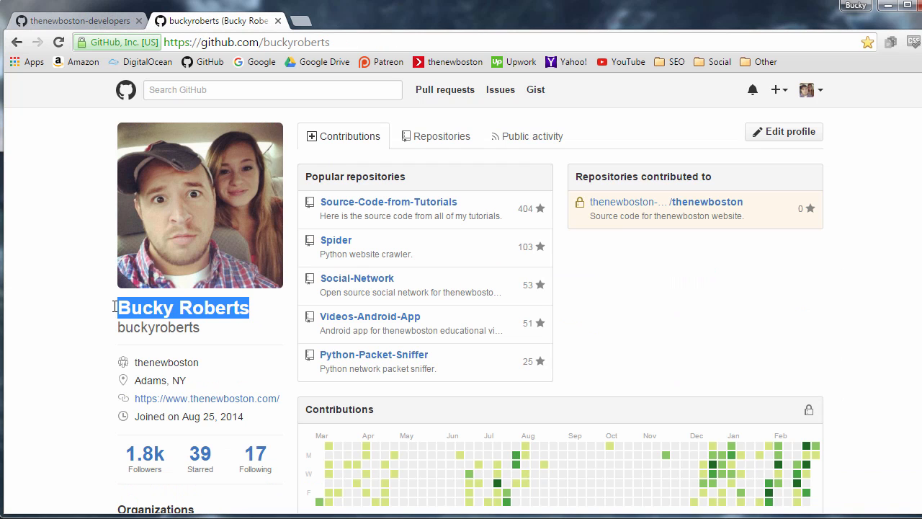
click(72, 20)
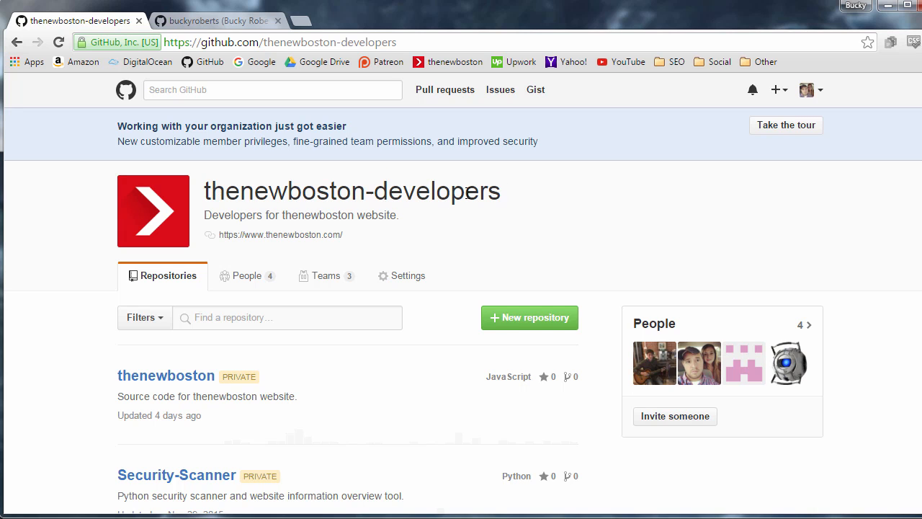
click(217, 20)
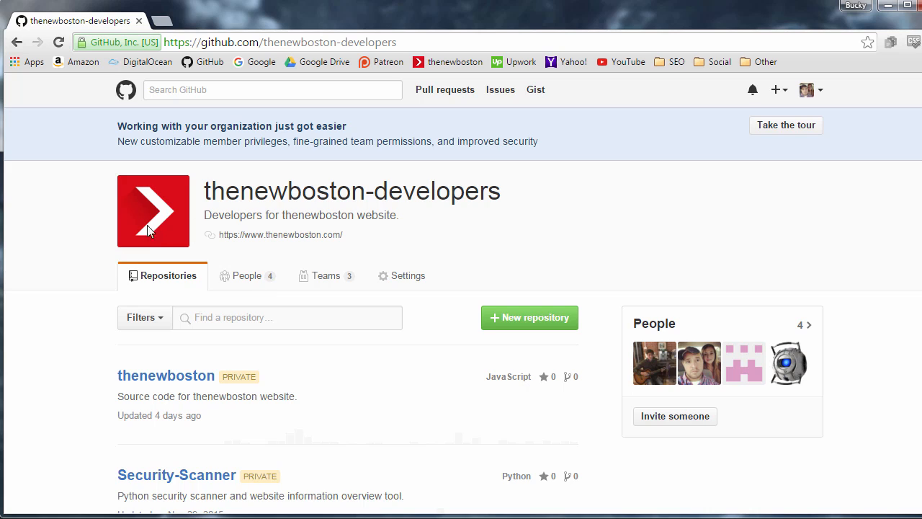
mouse_move(49, 213)
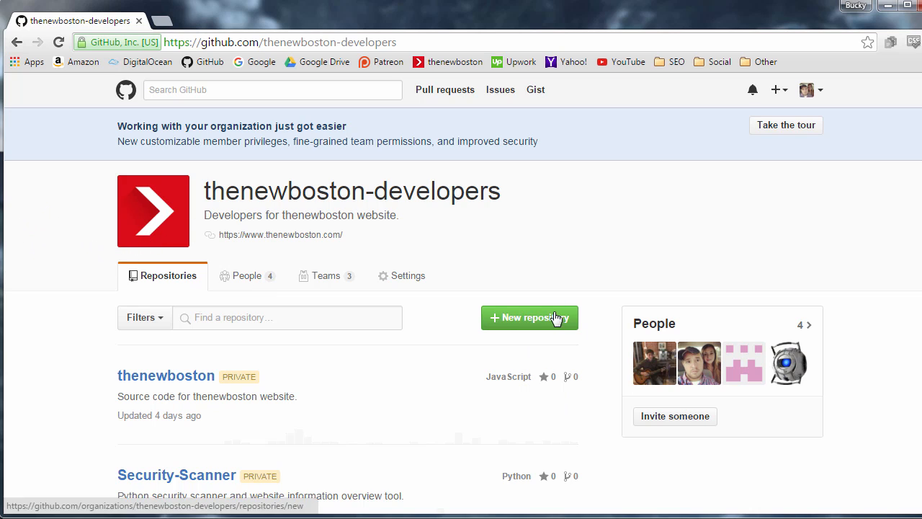
mouse_move(247, 275)
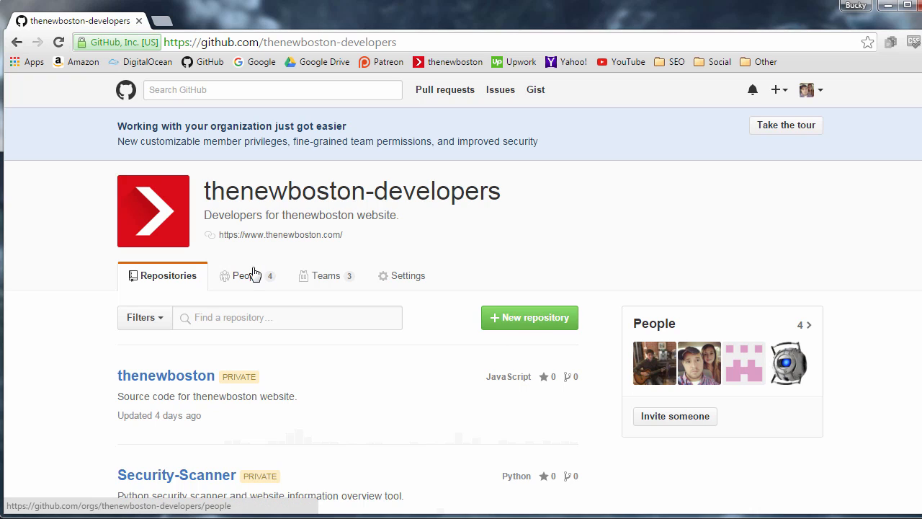
mouse_move(320, 265)
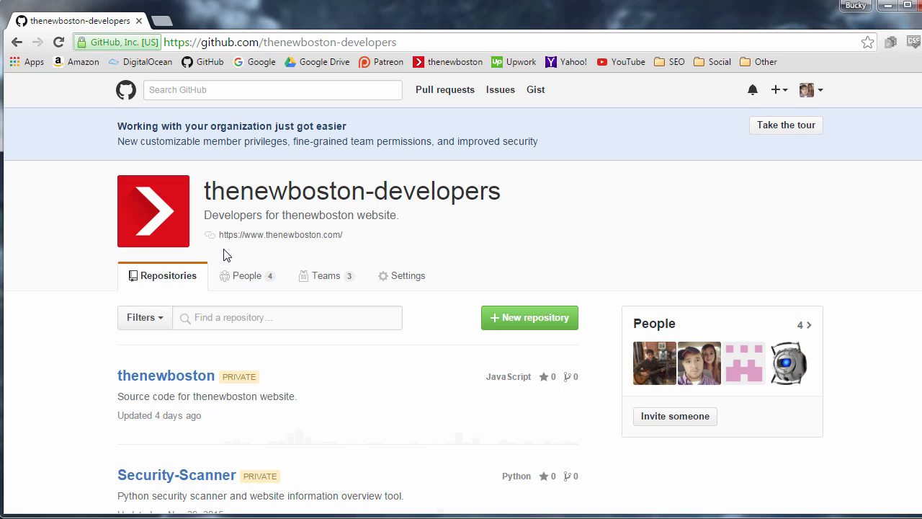
mouse_move(247, 275)
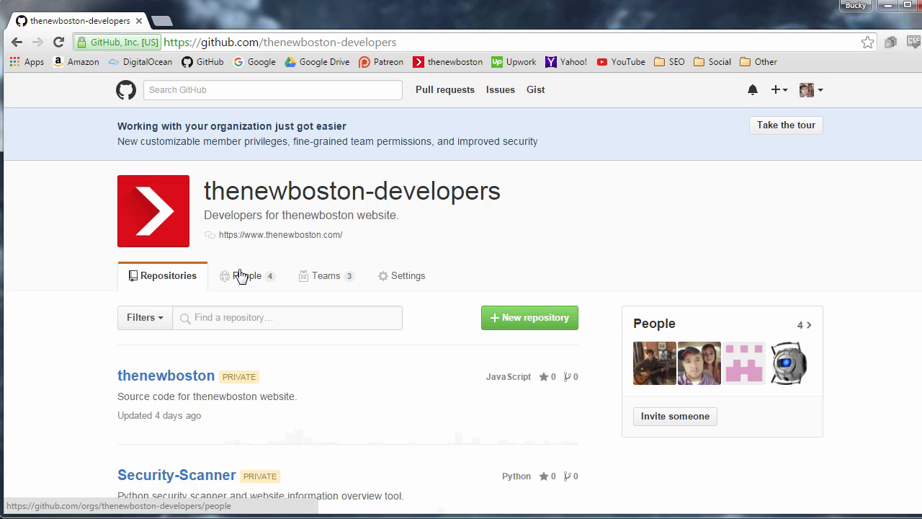
mouse_move(697, 361)
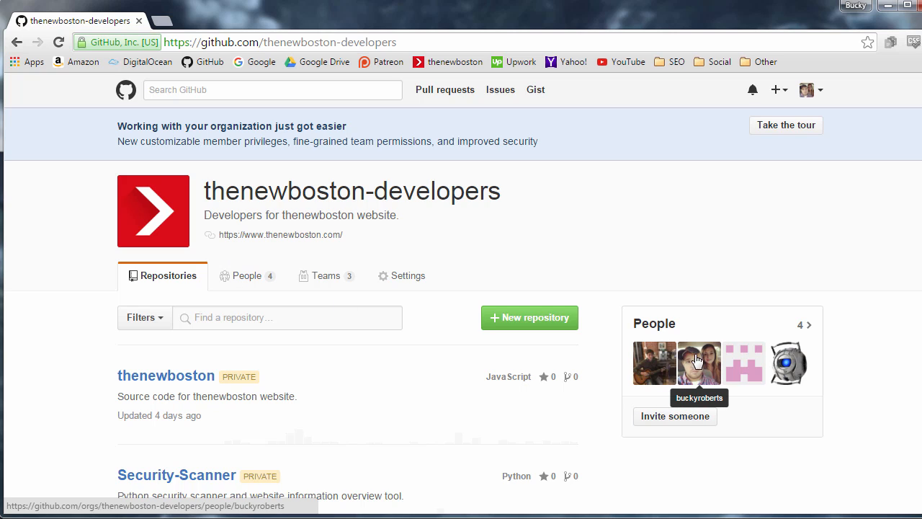
mouse_move(693, 369)
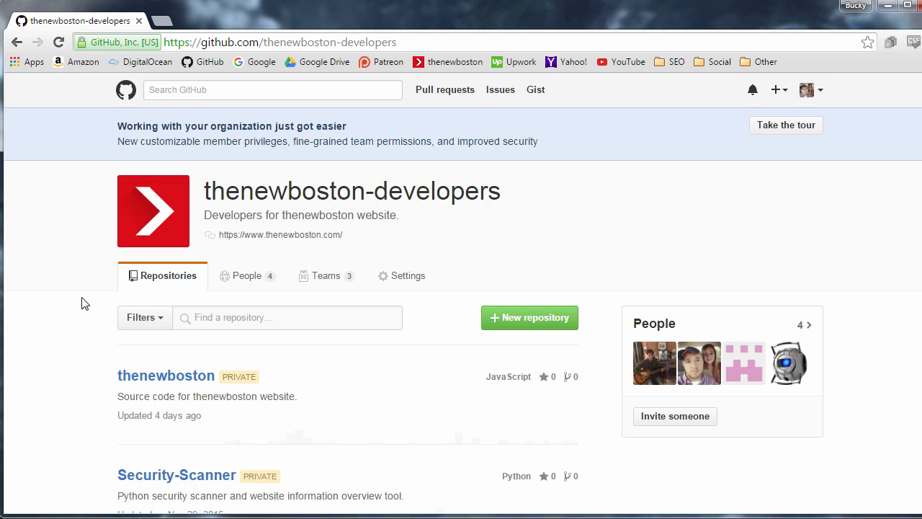
mouse_move(246, 276)
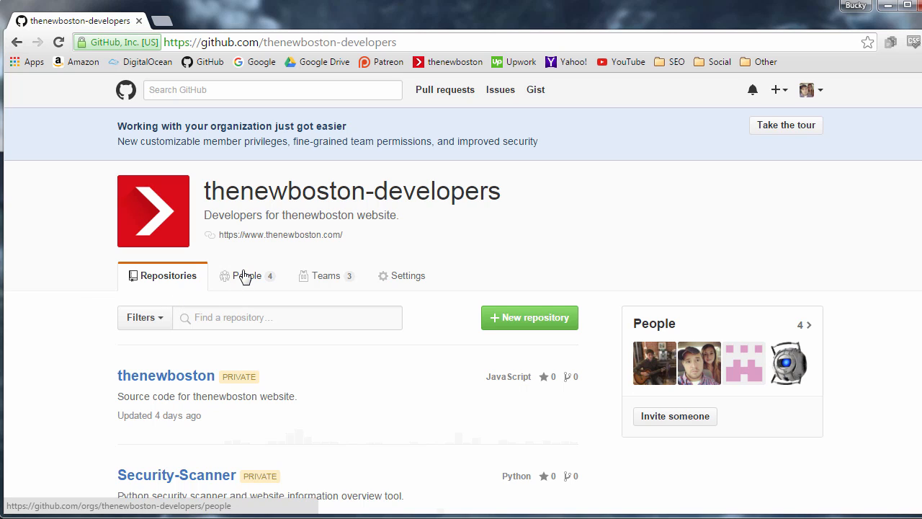
click(246, 275)
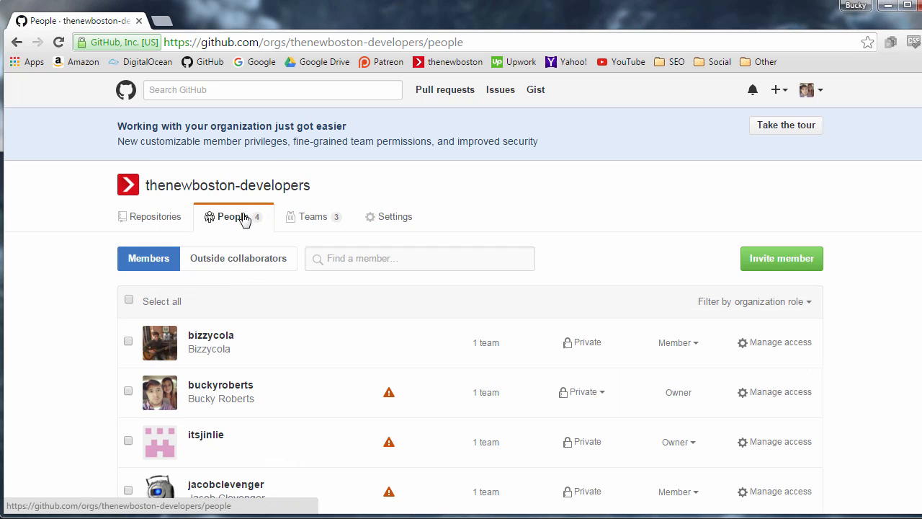
mouse_move(228, 219)
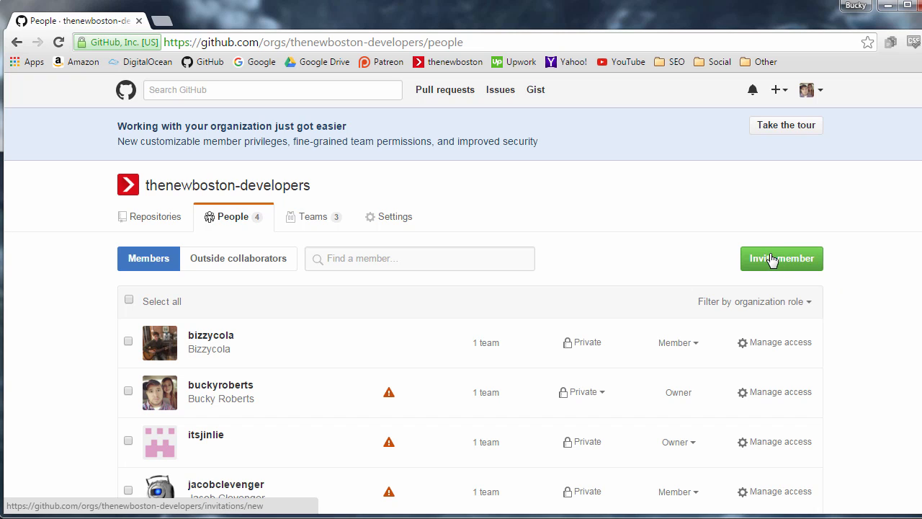
- Invite a member, search 'dom' for username suggestions, then clear the search
click(781, 258)
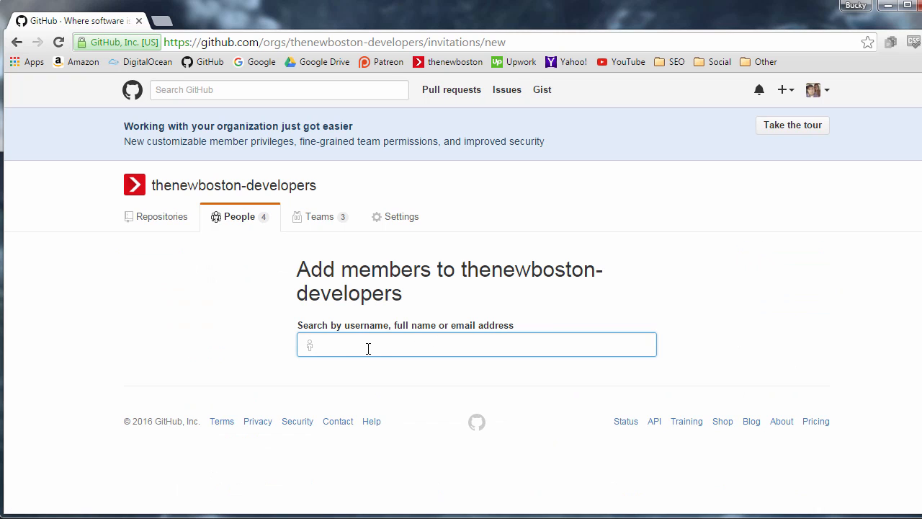
text(domini)
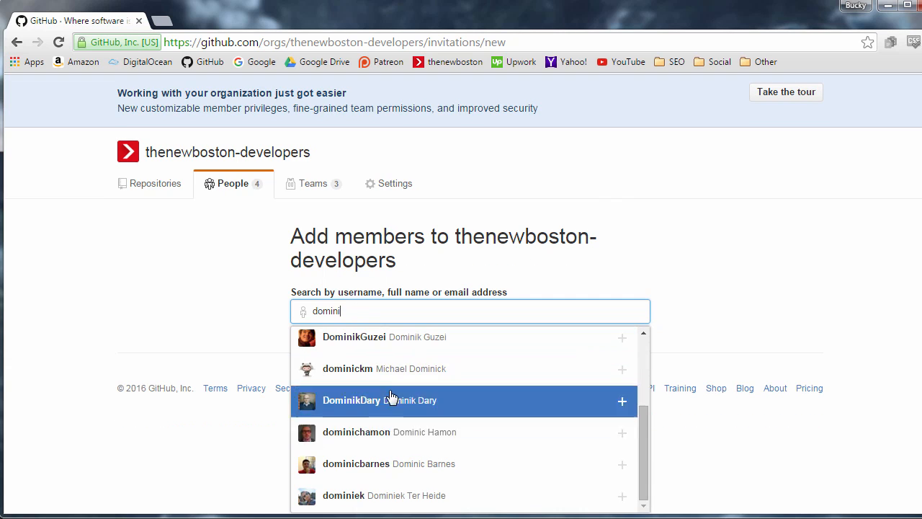
mouse_move(368, 343)
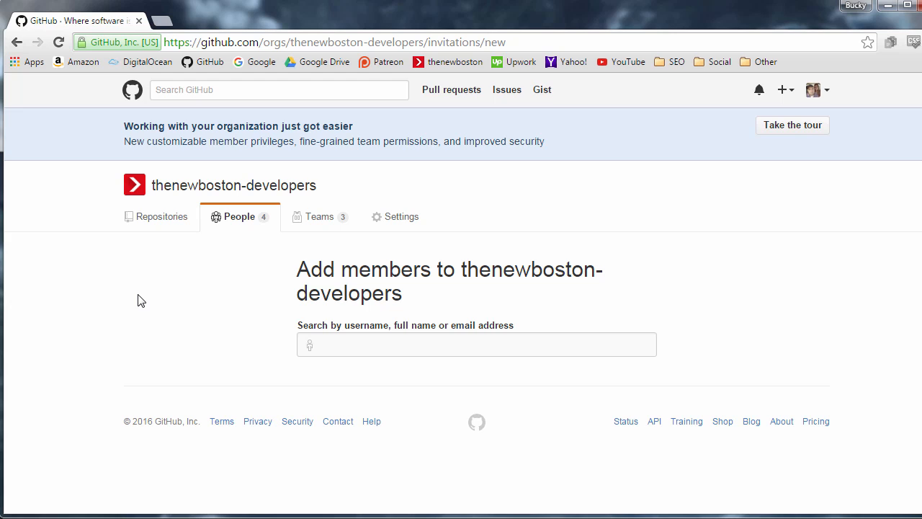
click(239, 216)
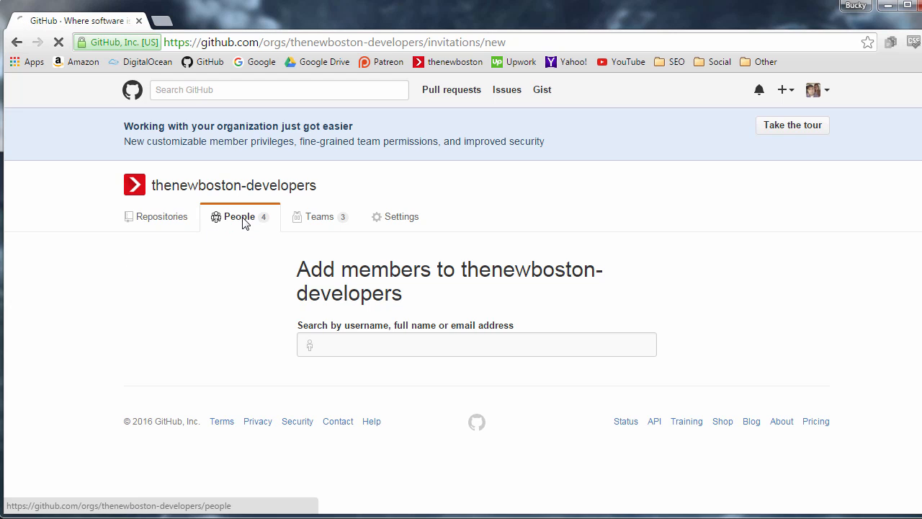
- Go back to the People list of the four members and their roles
click(239, 216)
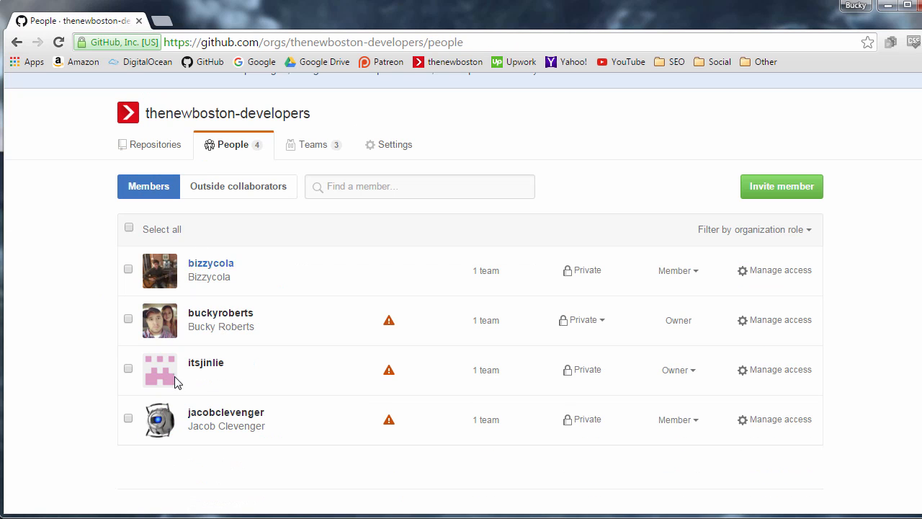
mouse_move(160, 421)
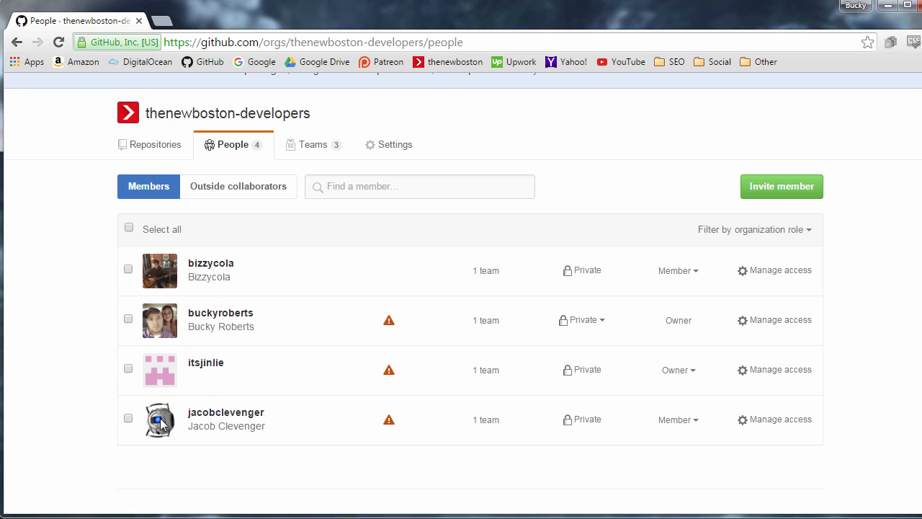
mouse_move(274, 370)
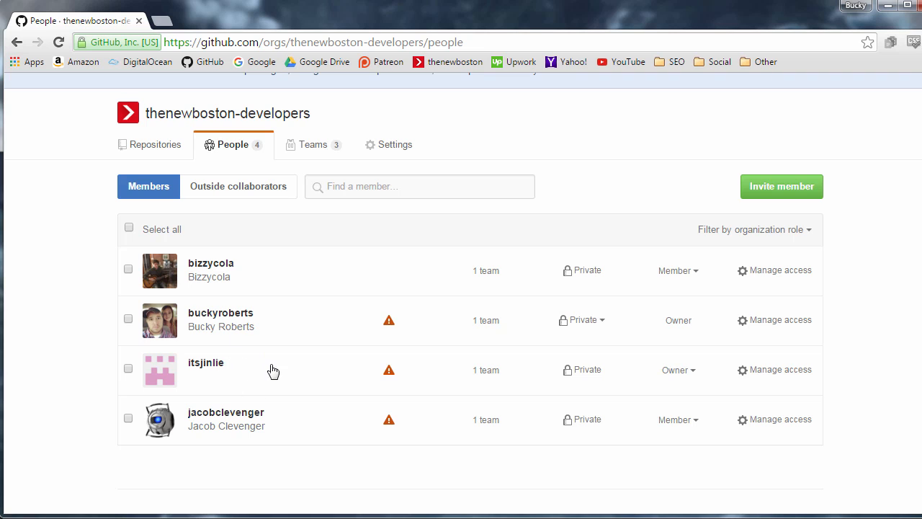
mouse_move(176, 262)
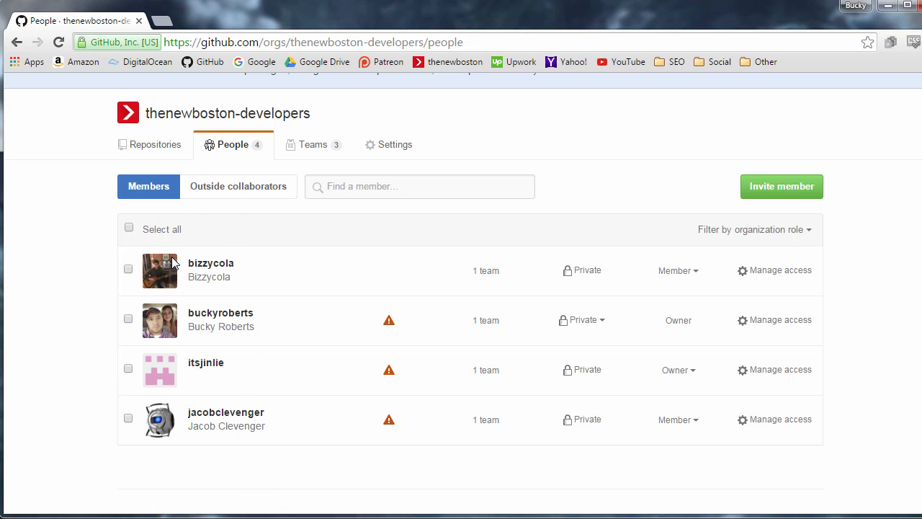
mouse_move(262, 383)
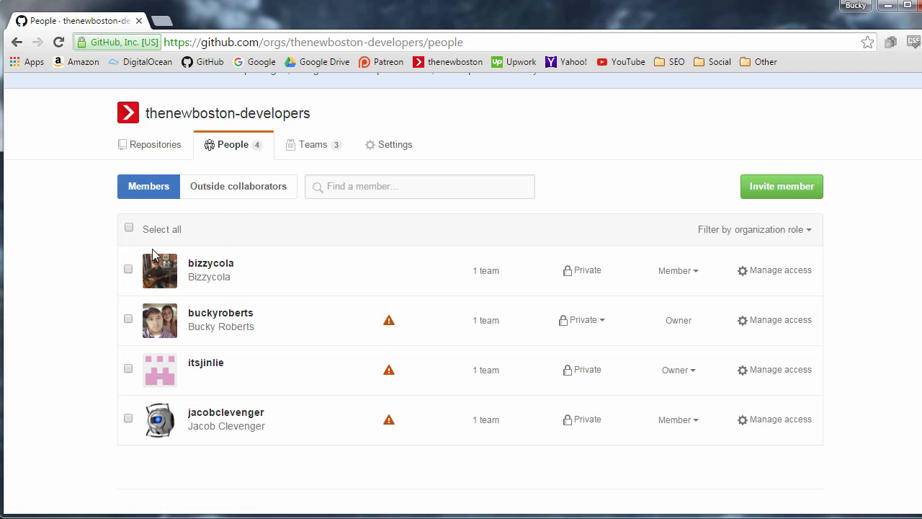
mouse_move(207, 350)
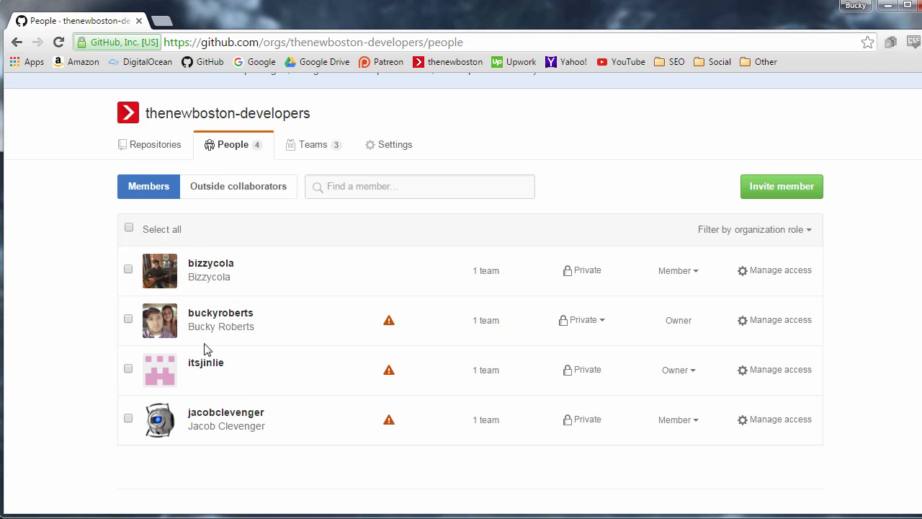
mouse_move(781, 352)
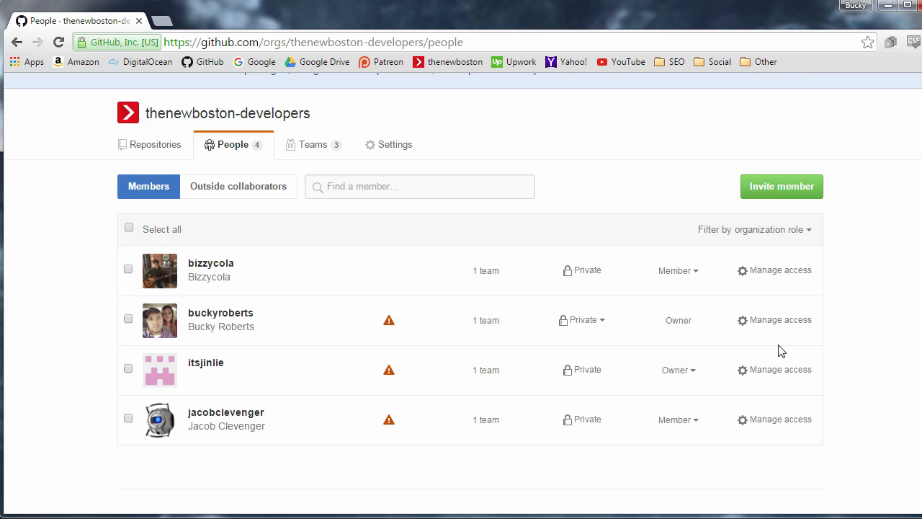
mouse_move(677, 271)
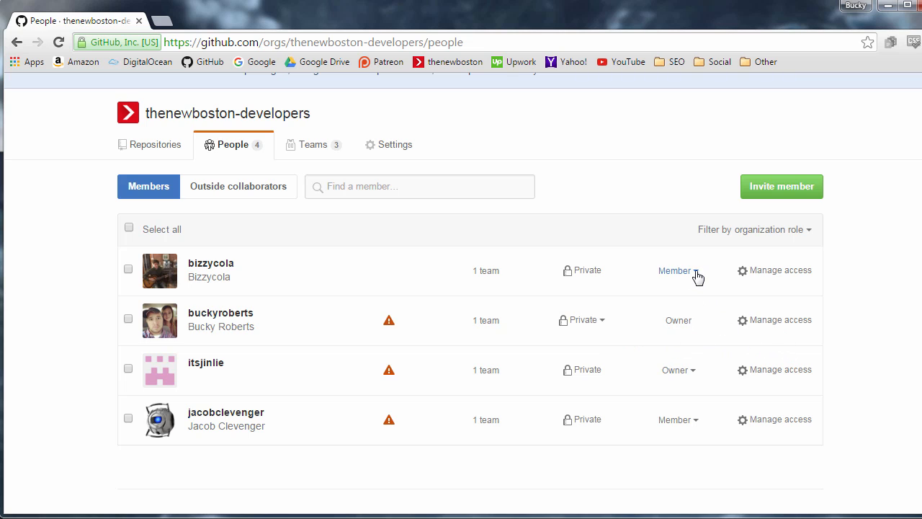
- Show bizzycola's organization role menu with Owner and the checked Member
click(675, 271)
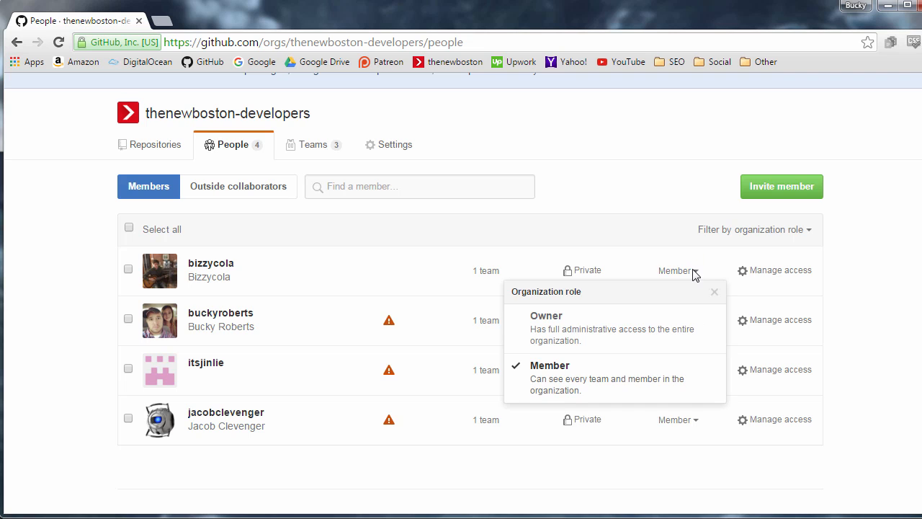
mouse_move(689, 262)
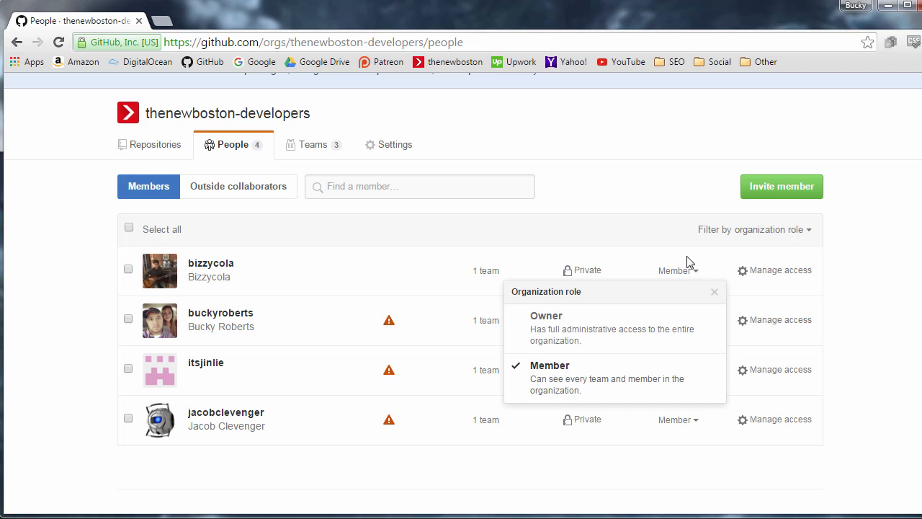
mouse_move(648, 333)
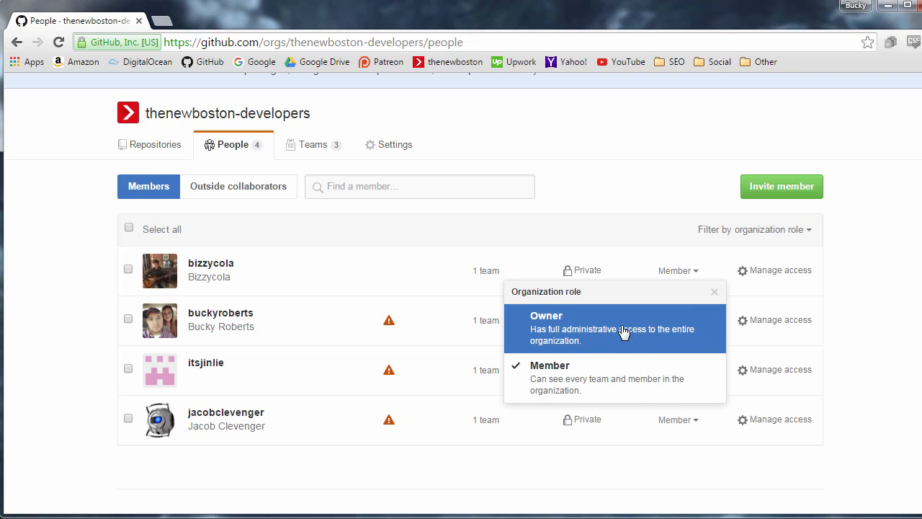
mouse_move(622, 332)
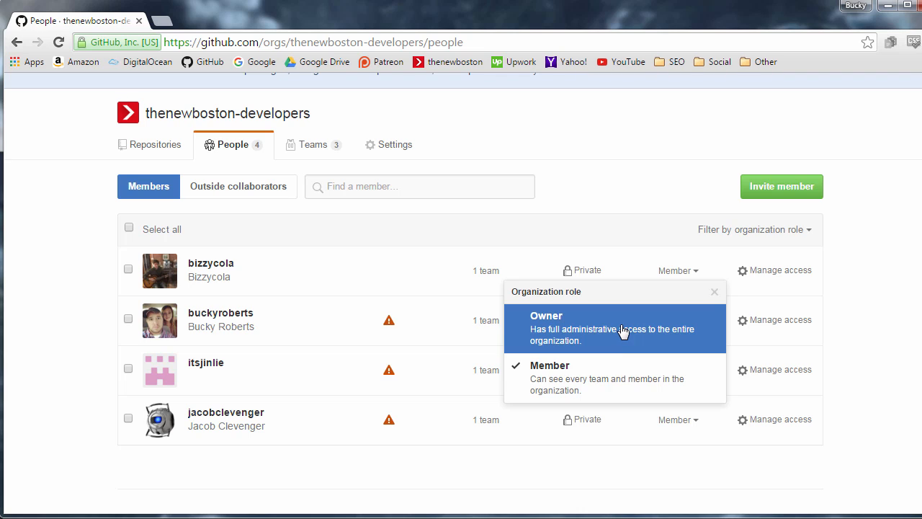
mouse_move(853, 274)
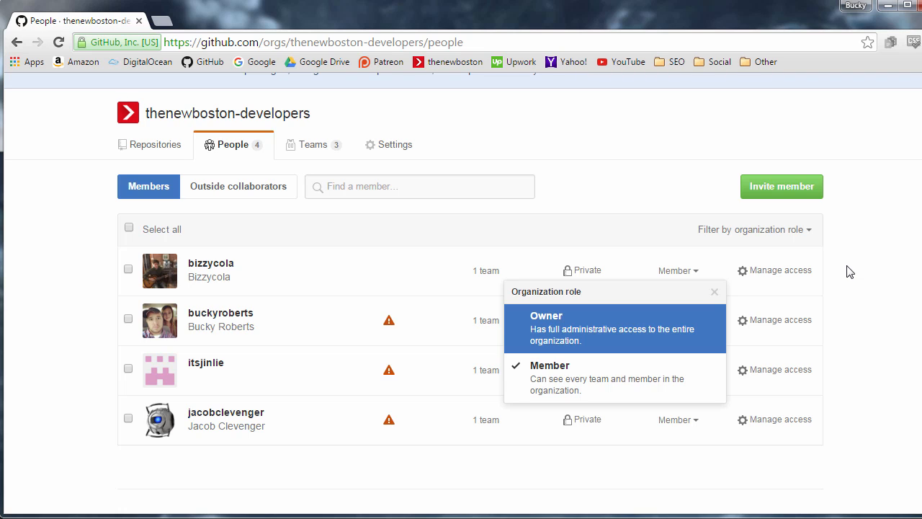
click(546, 316)
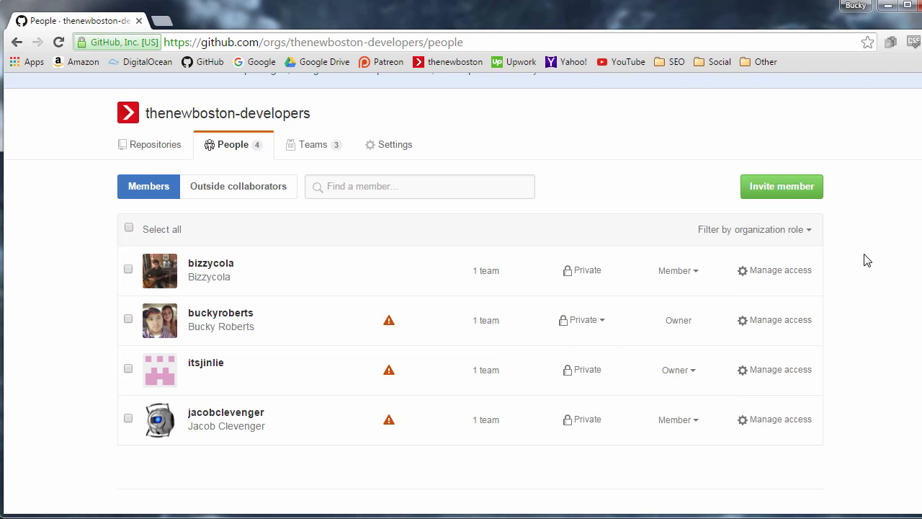
mouse_move(627, 306)
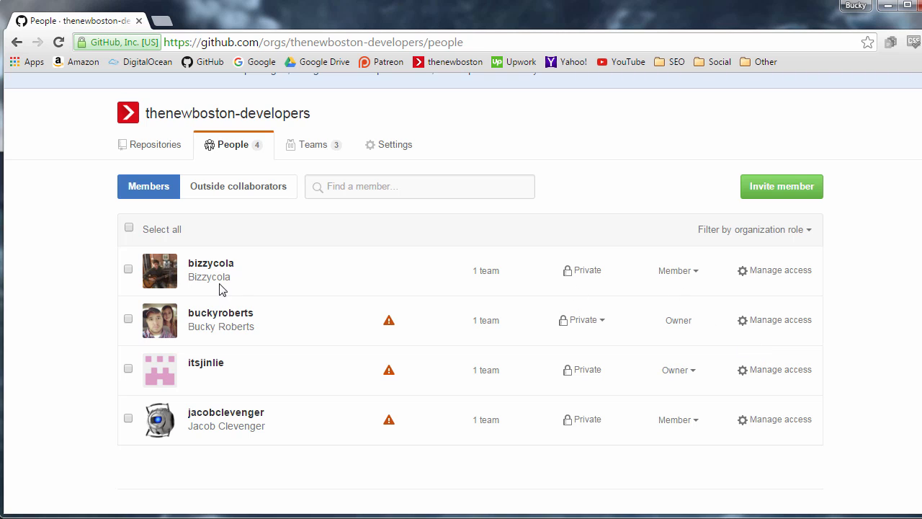
mouse_move(729, 289)
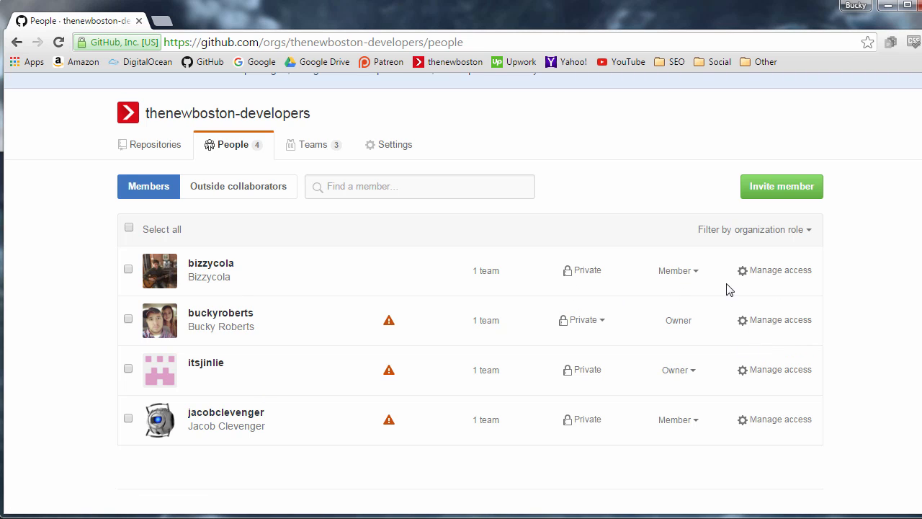
- Reopen bizzycola's role menu to compare Owner versus Member again
click(676, 271)
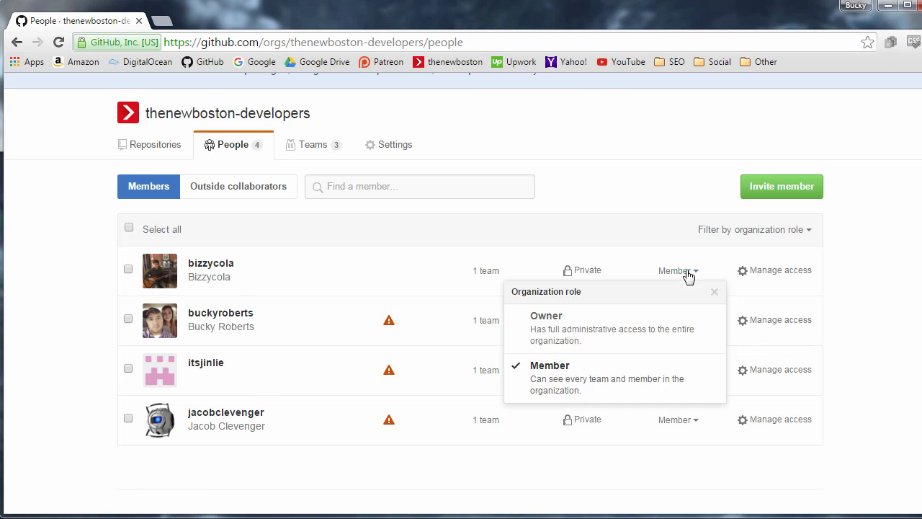
mouse_move(614, 377)
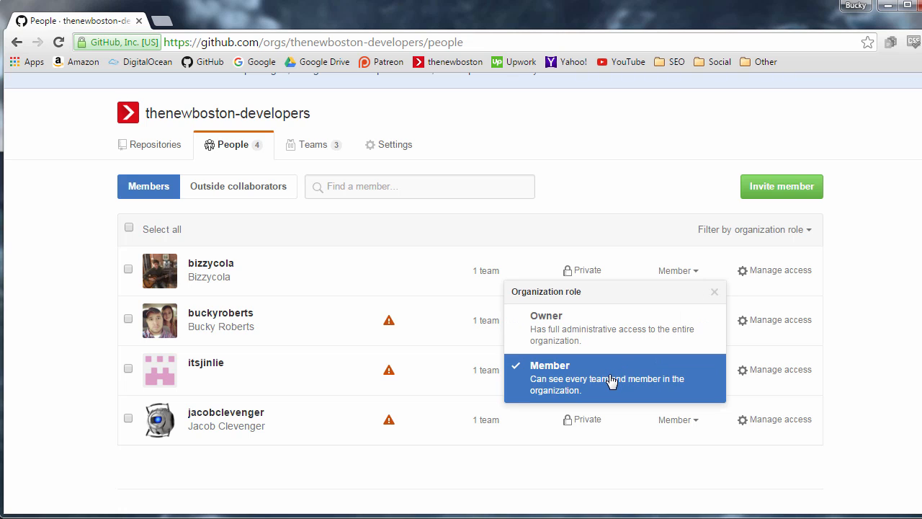
mouse_move(608, 378)
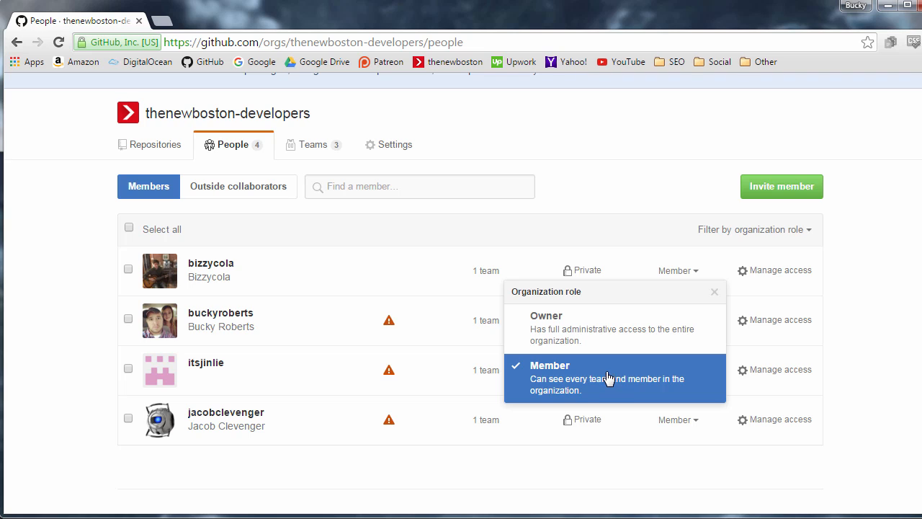
mouse_move(606, 369)
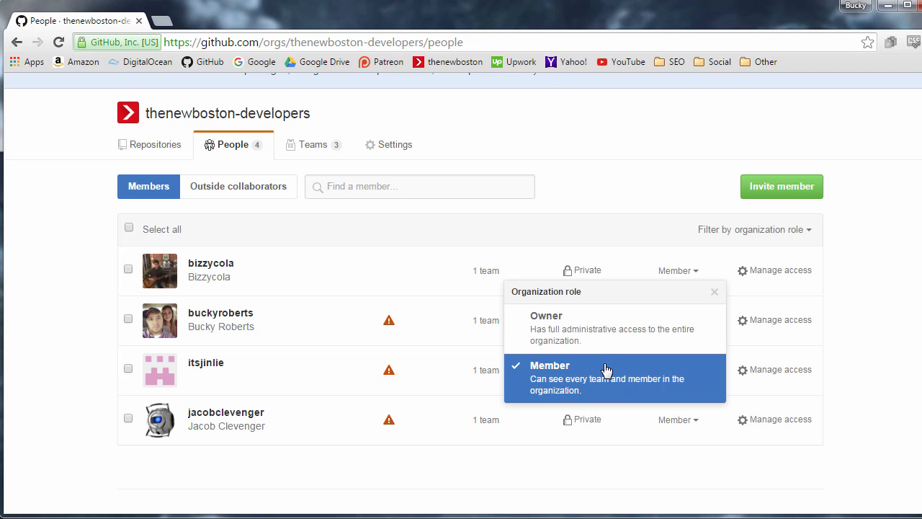
mouse_move(76, 297)
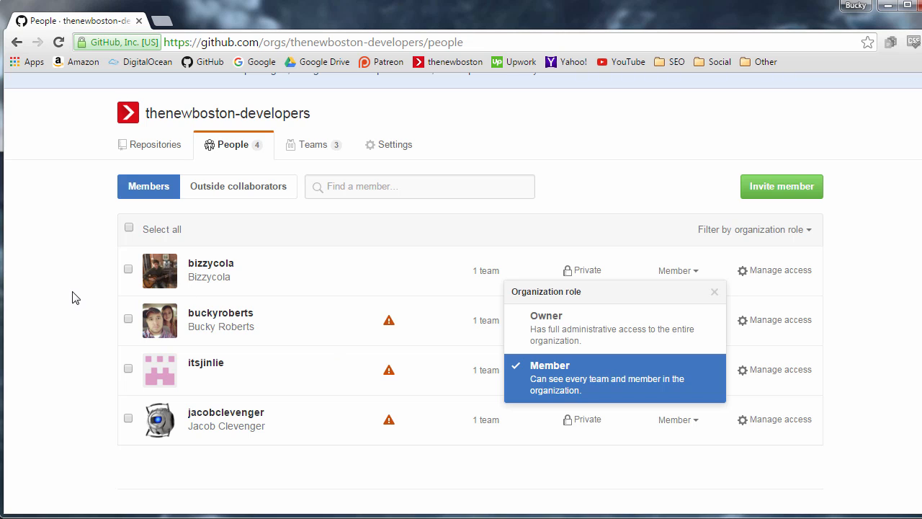
click(546, 315)
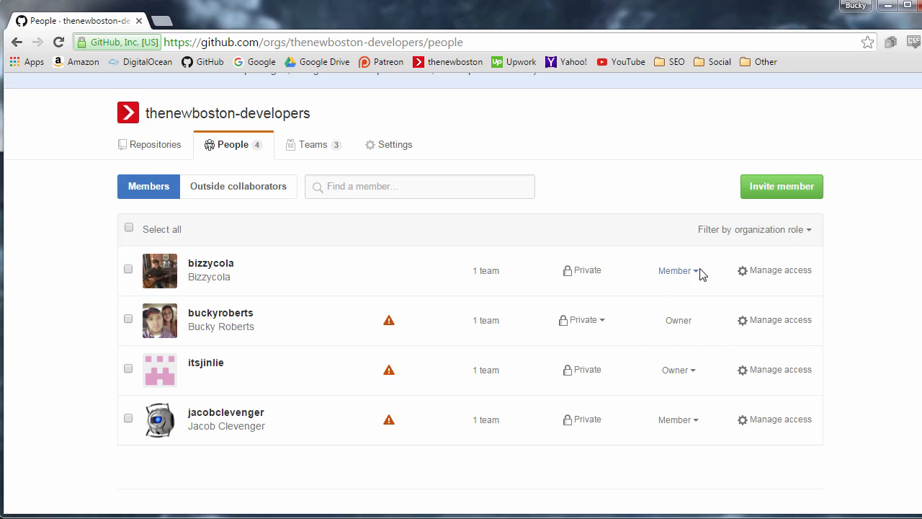
mouse_move(674, 281)
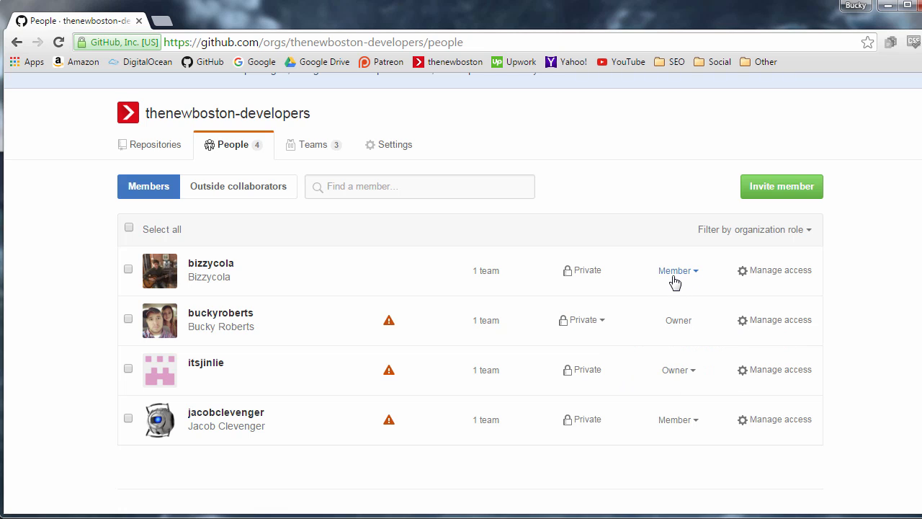
mouse_move(594, 270)
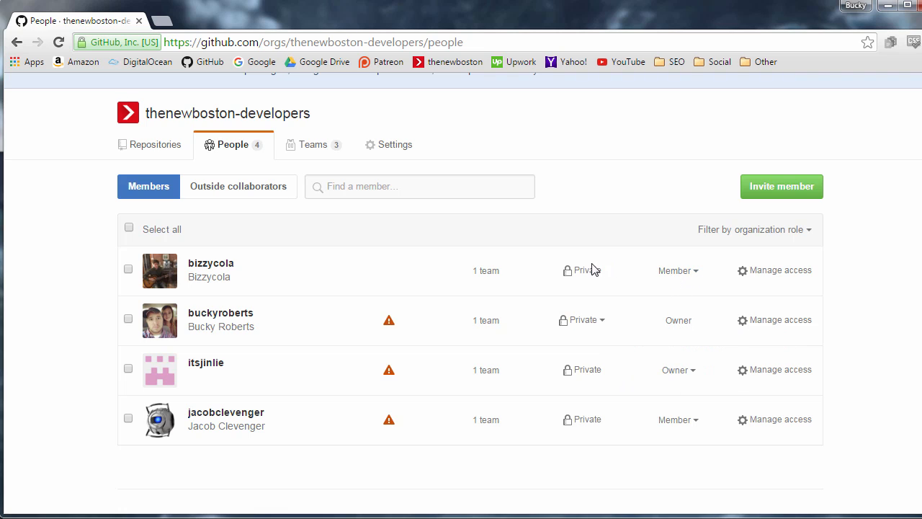
mouse_move(575, 286)
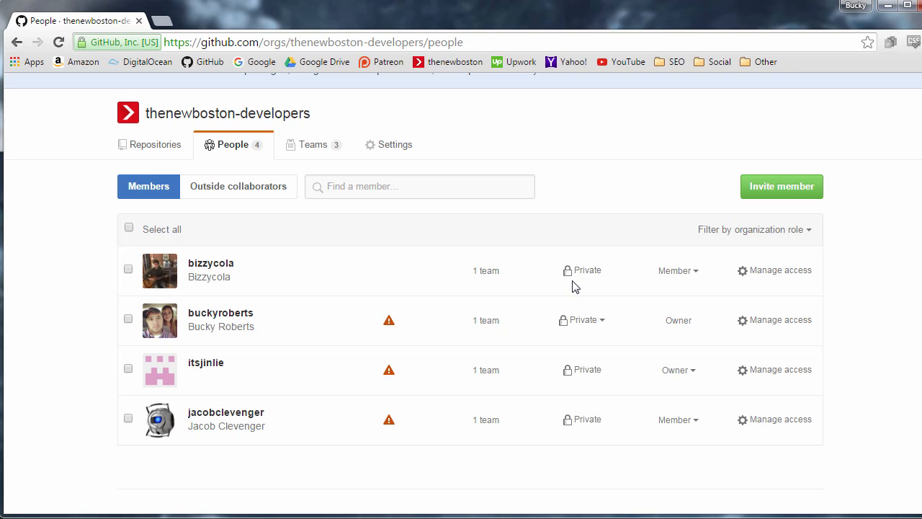
mouse_move(547, 285)
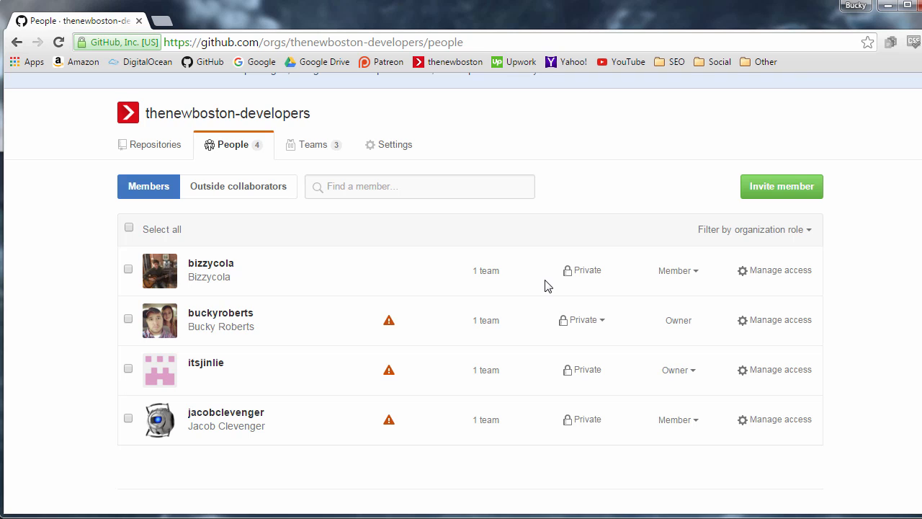
mouse_move(311, 144)
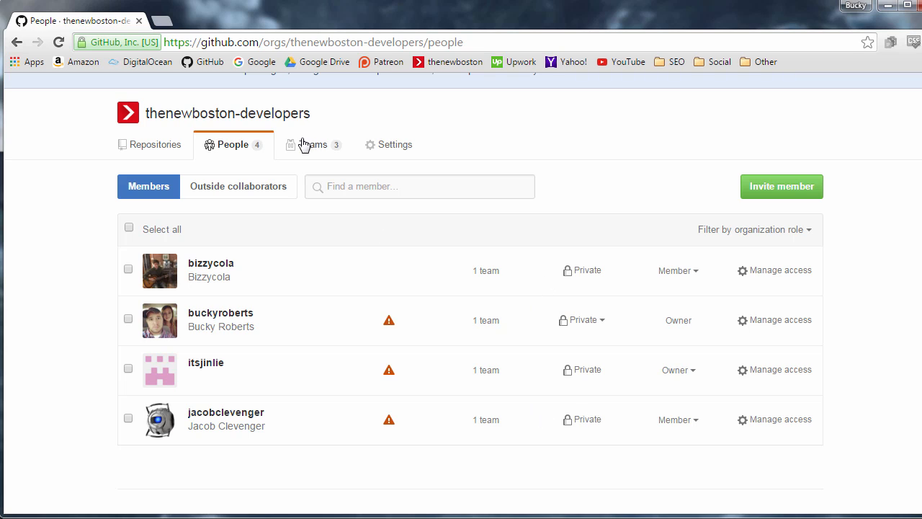
click(312, 145)
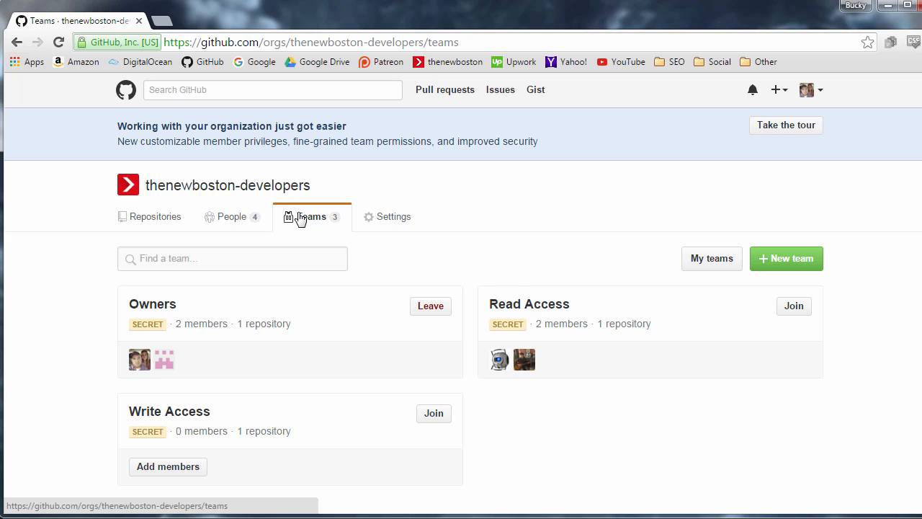
click(311, 216)
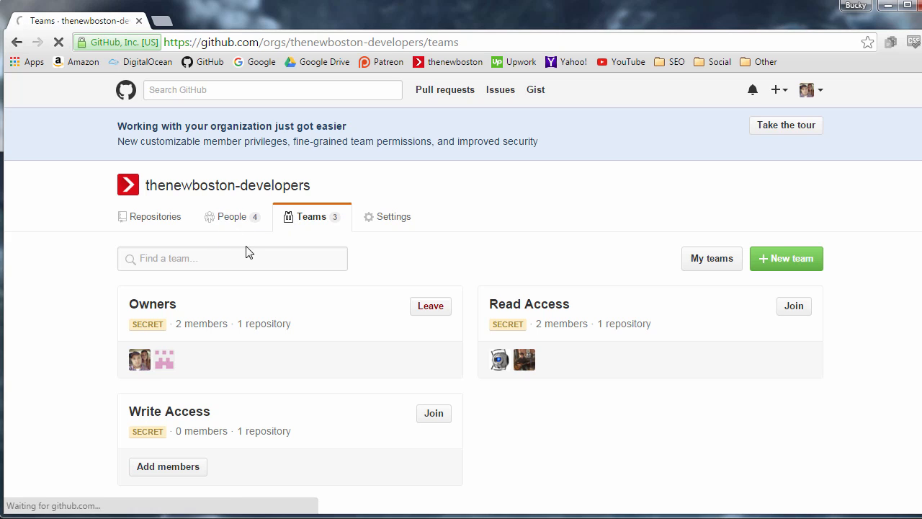
click(232, 216)
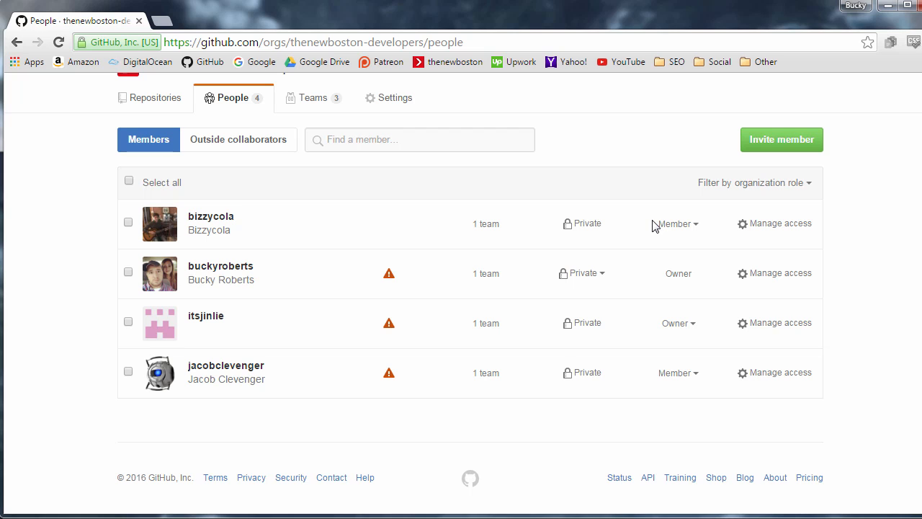
mouse_move(625, 222)
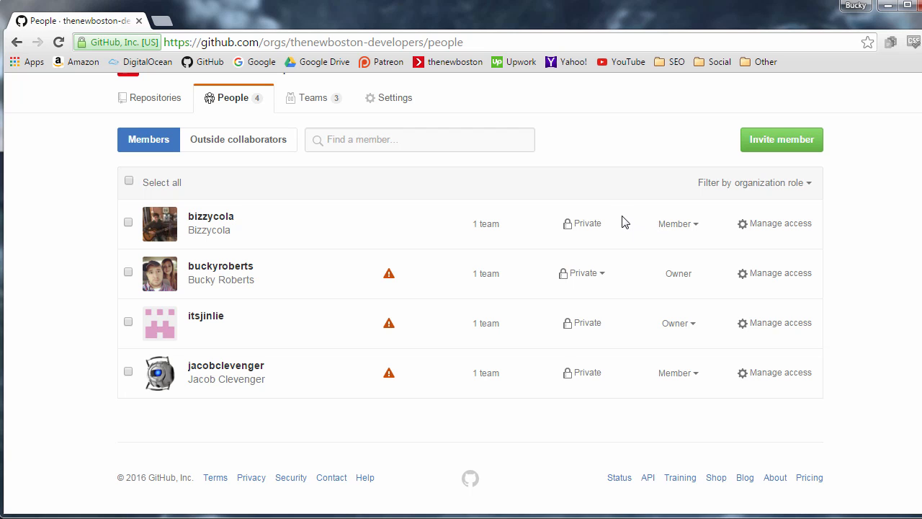
mouse_move(317, 104)
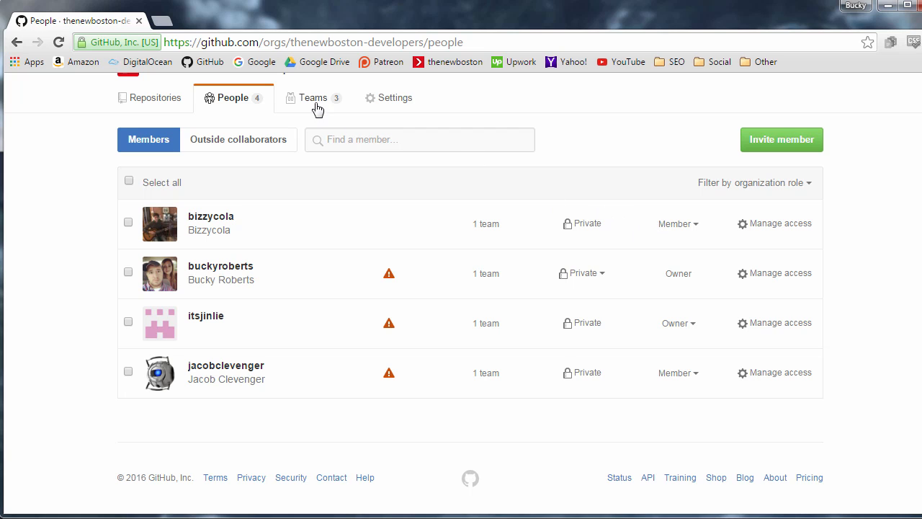
- Review the Owners, Read Access and Write Access team cards, then start a New team
click(312, 98)
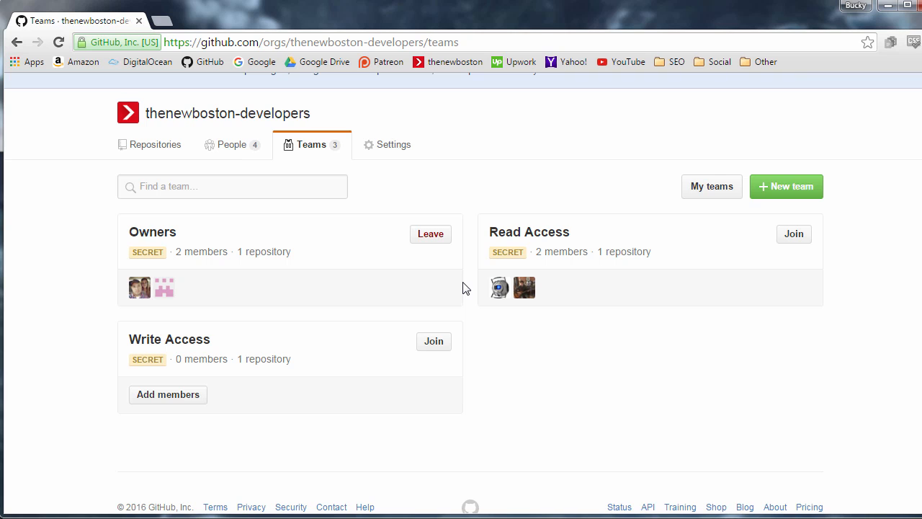
mouse_move(501, 288)
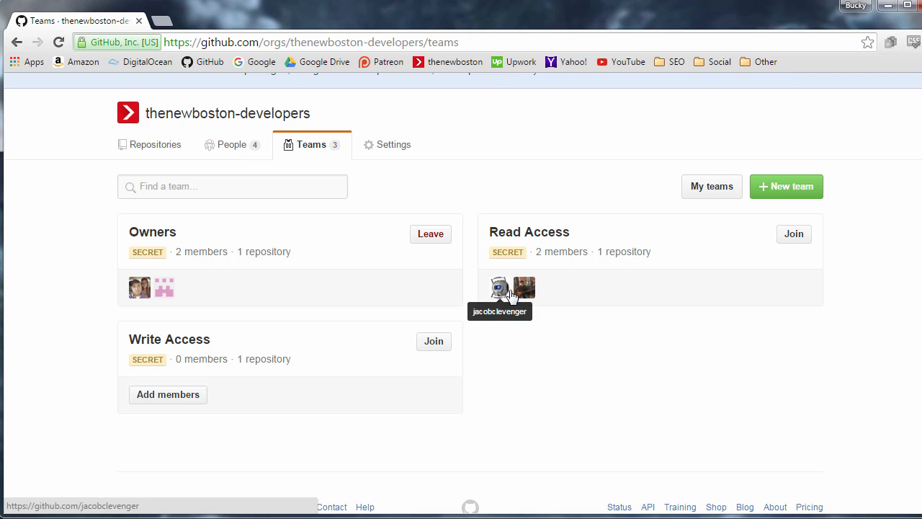
mouse_move(552, 344)
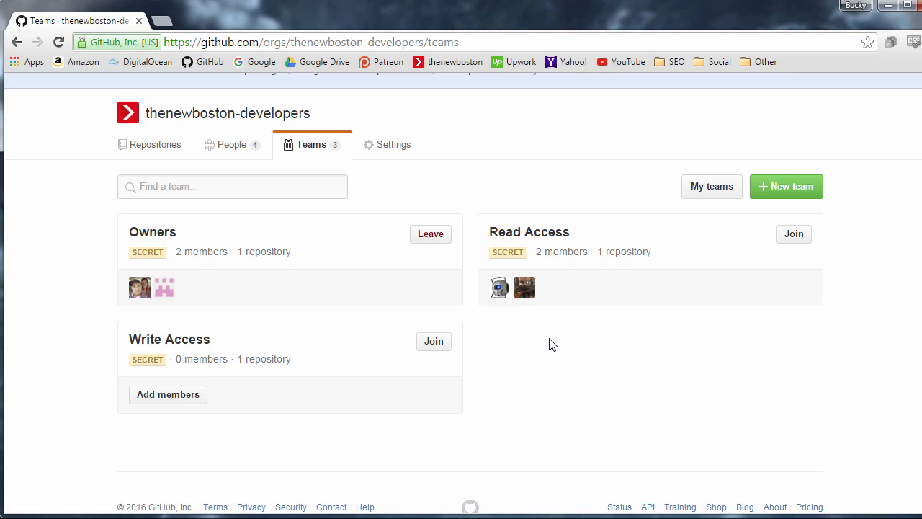
mouse_move(449, 268)
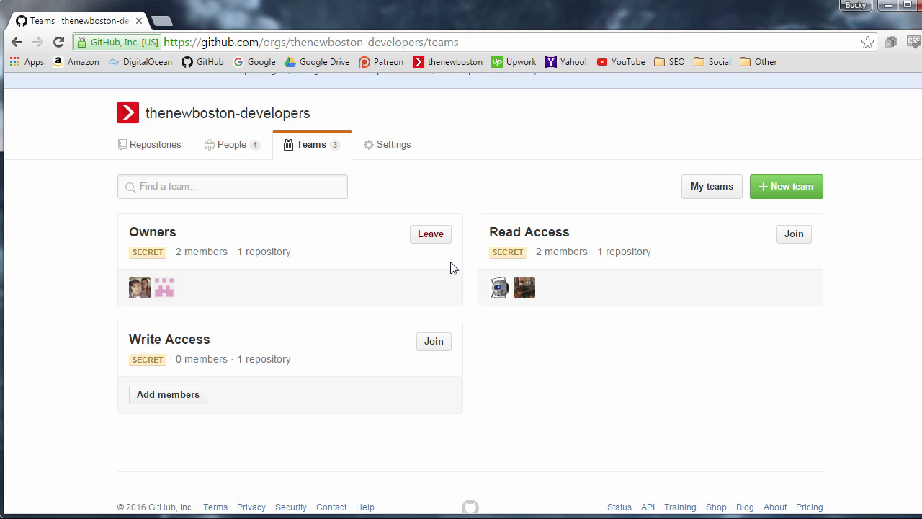
mouse_move(224, 262)
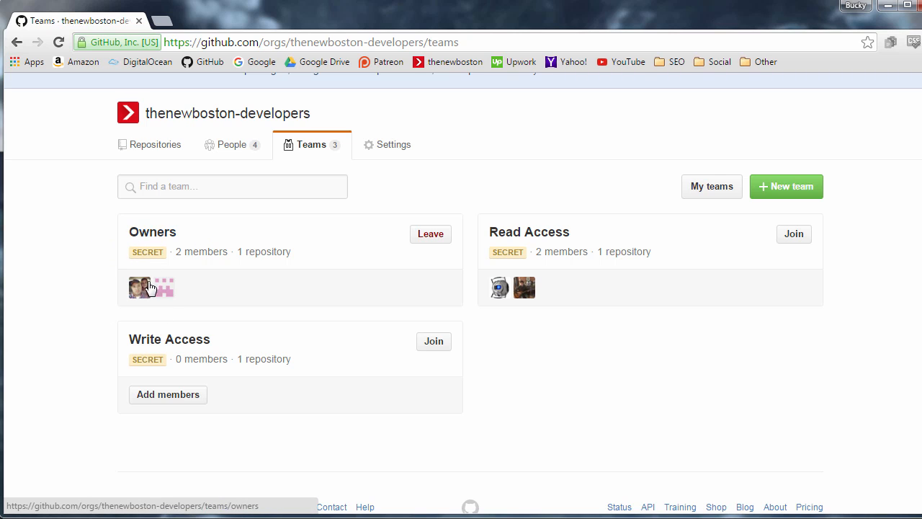
mouse_move(524, 289)
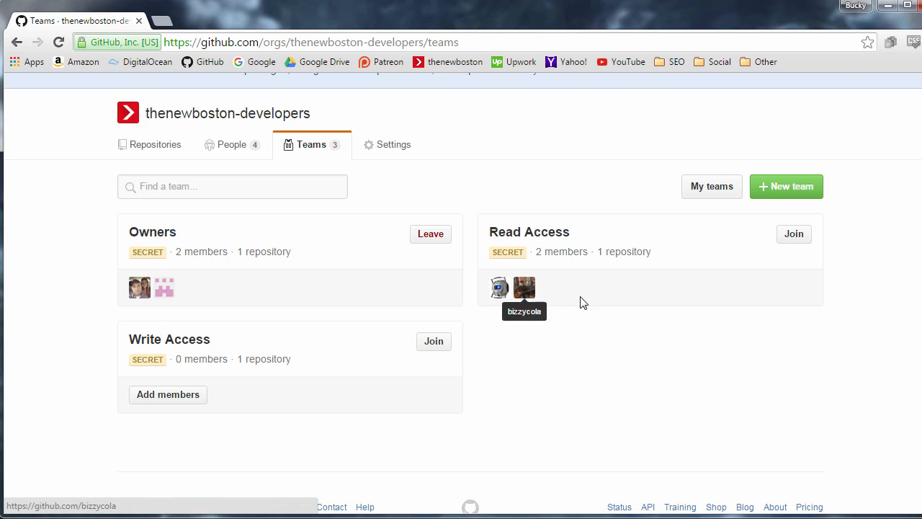
mouse_move(553, 289)
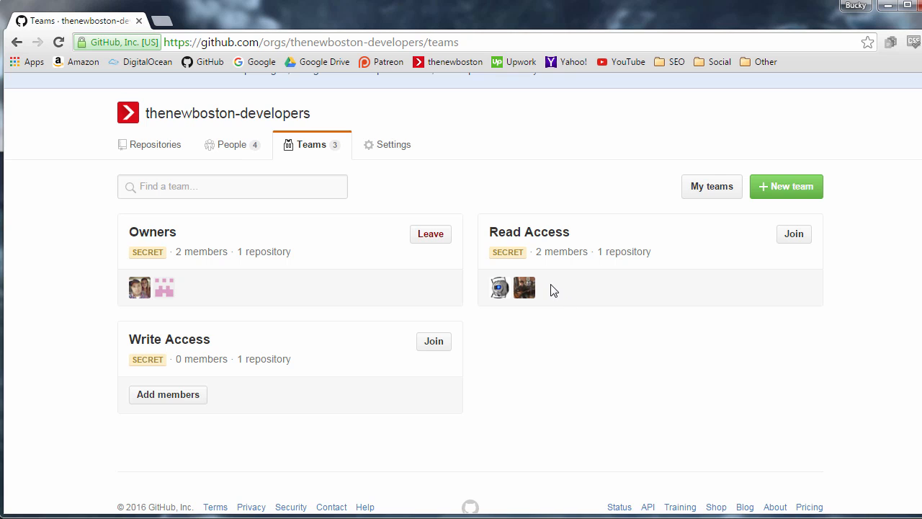
mouse_move(551, 291)
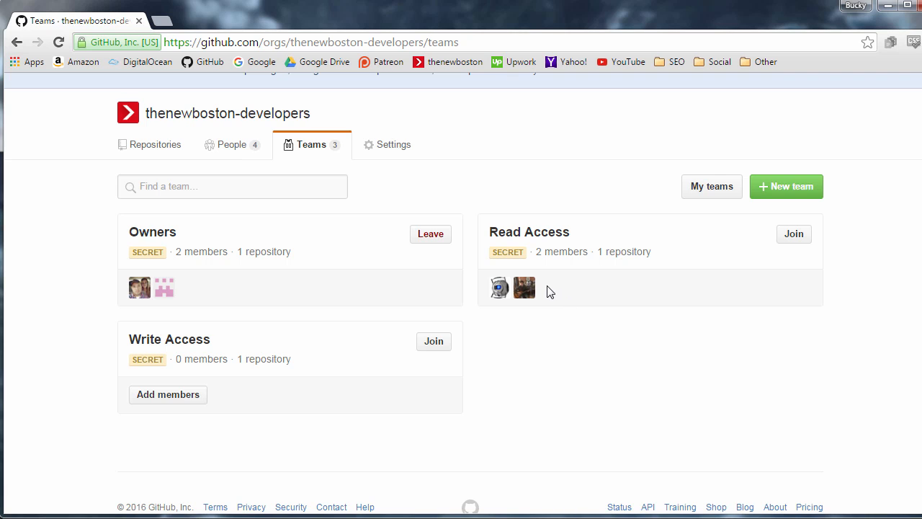
mouse_move(170, 340)
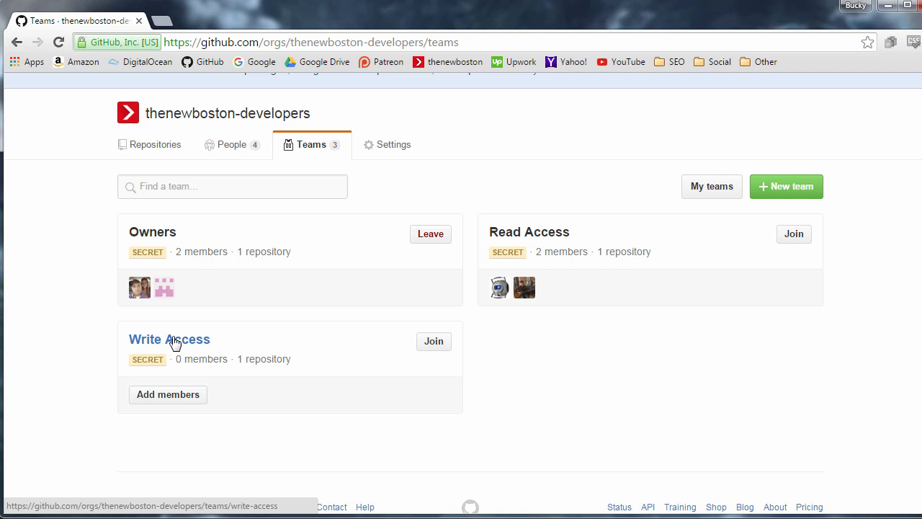
mouse_move(134, 238)
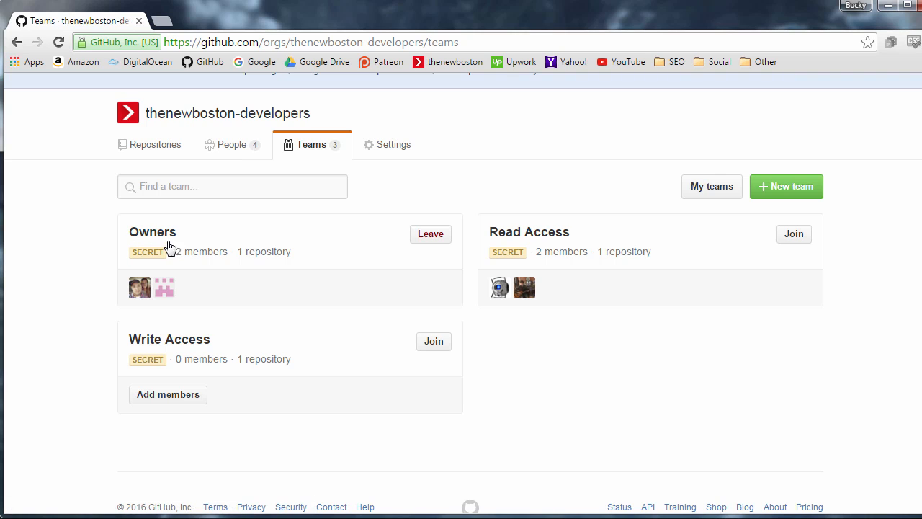
mouse_move(225, 340)
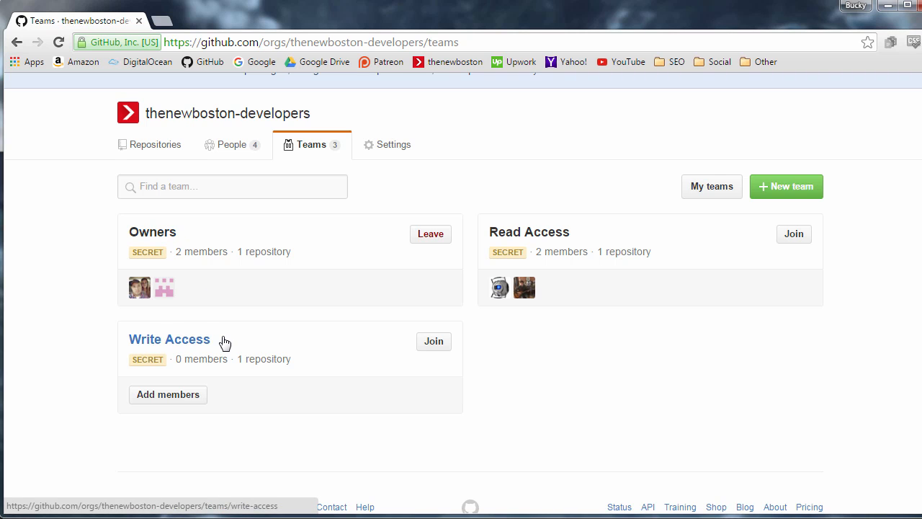
mouse_move(213, 340)
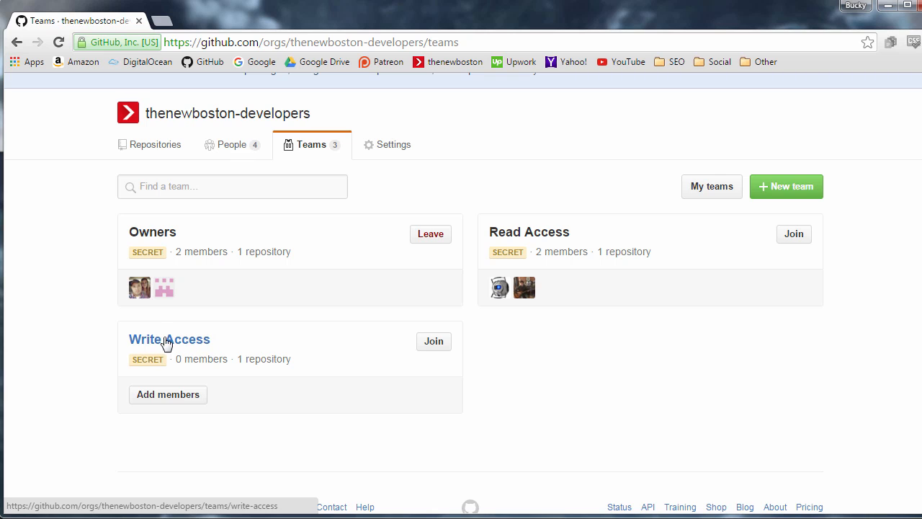
mouse_move(277, 328)
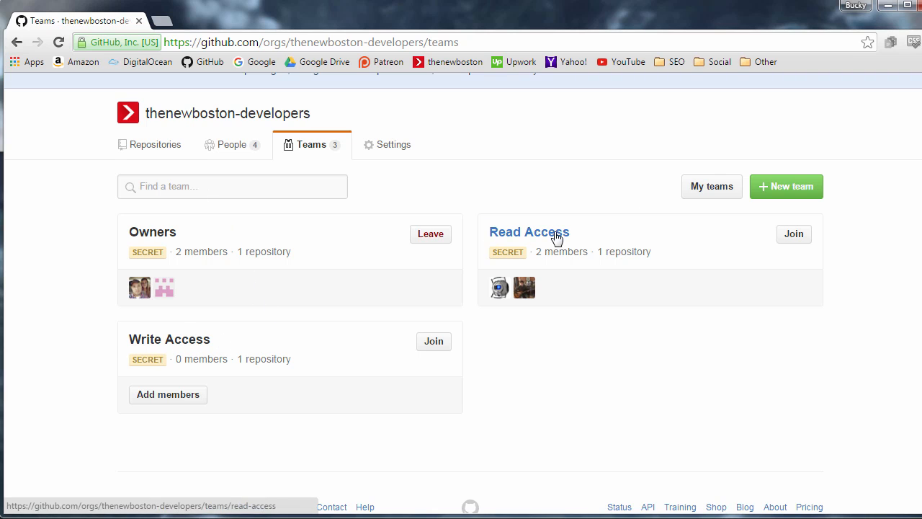
mouse_move(525, 242)
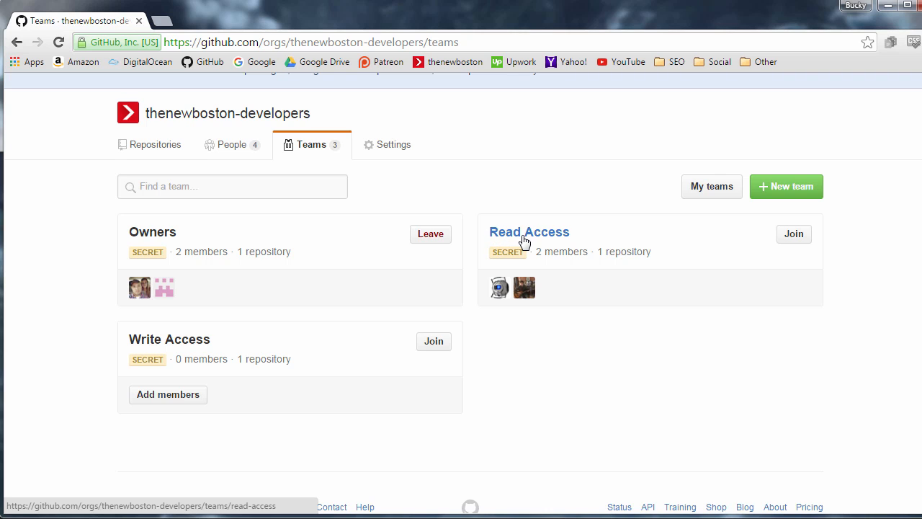
mouse_move(449, 159)
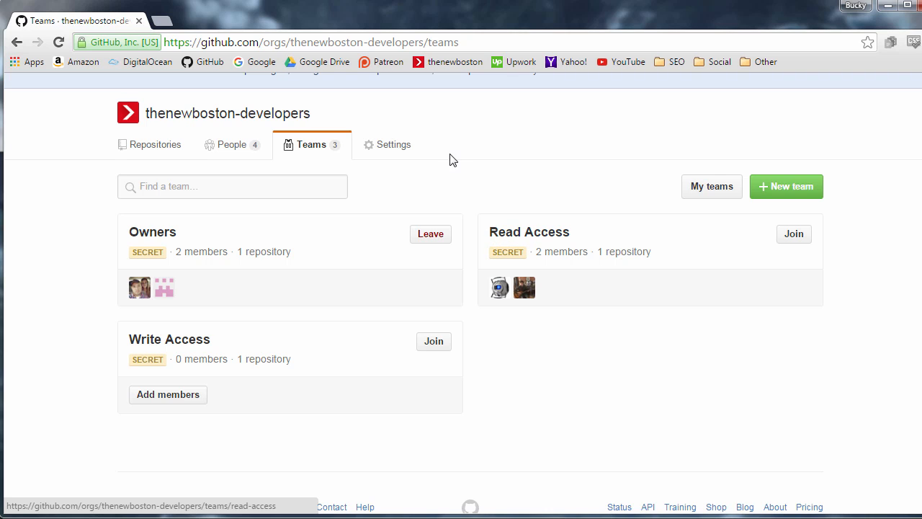
mouse_move(795, 179)
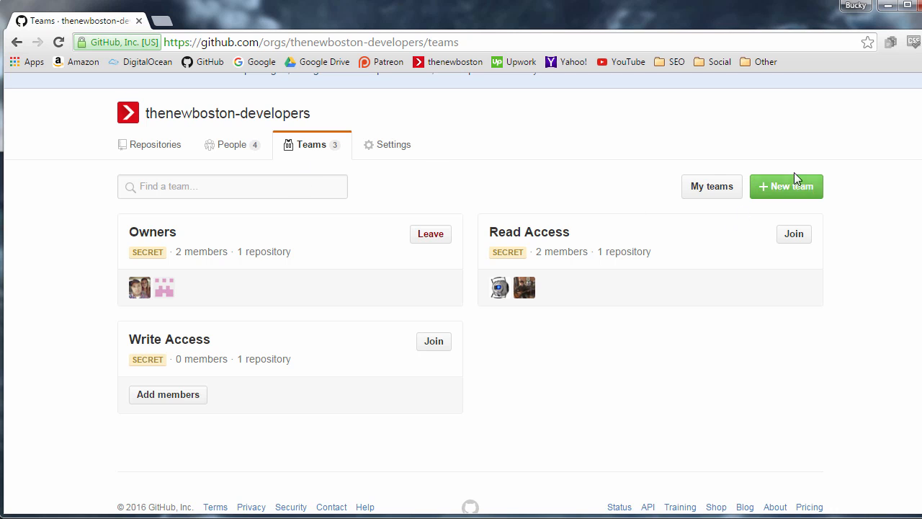
click(786, 185)
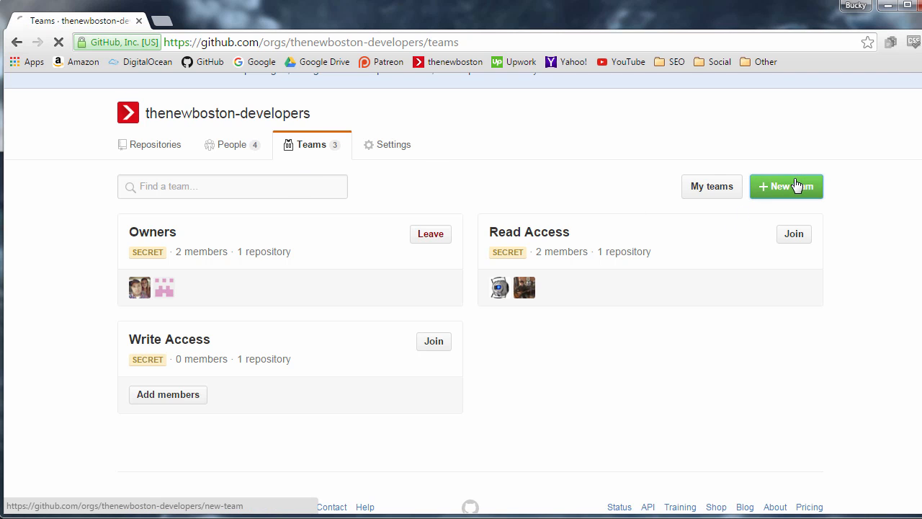
- Name the new team 'Team Bacon'
click(786, 186)
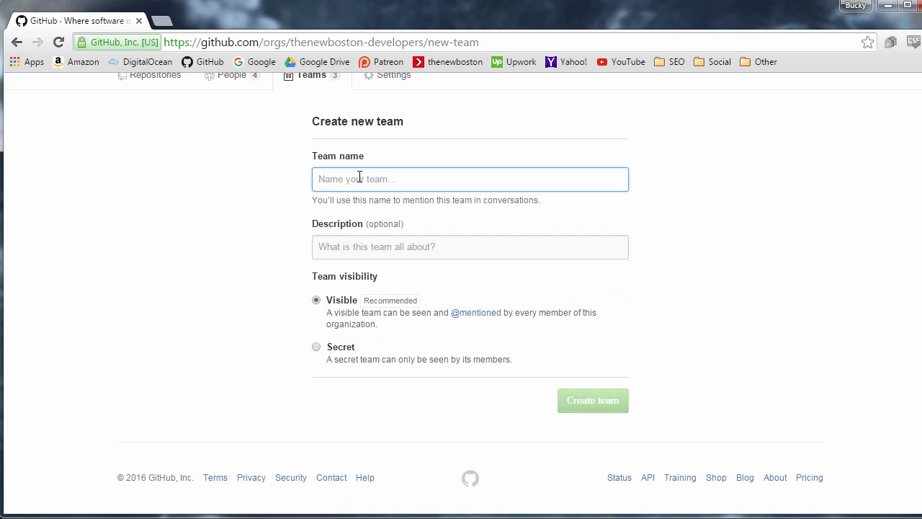
text(Team Bacon)
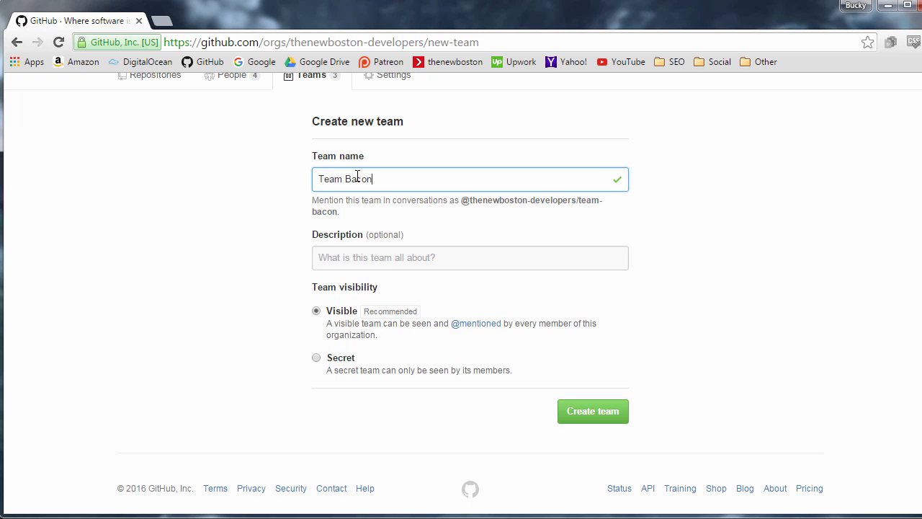
- Describe the team as 'Team is for SEO and Marketing' and review the rest of the form
click(469, 257)
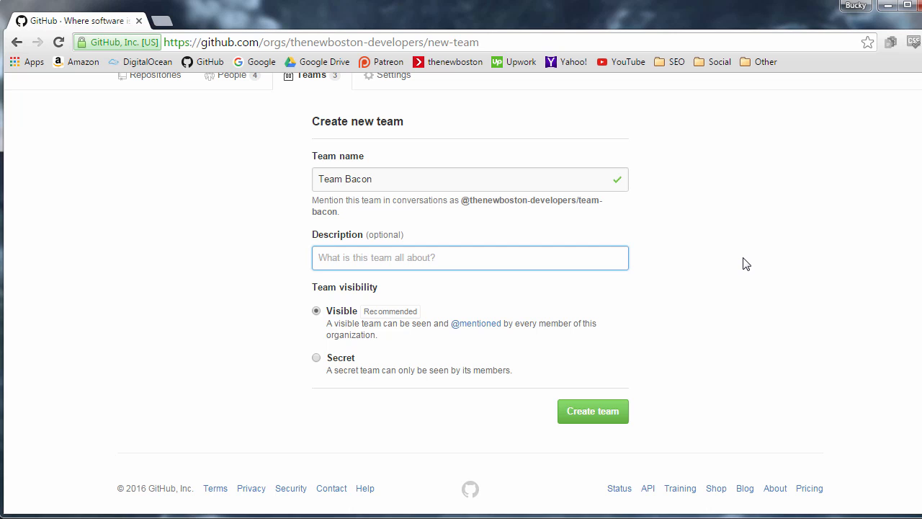
text(Team is for S)
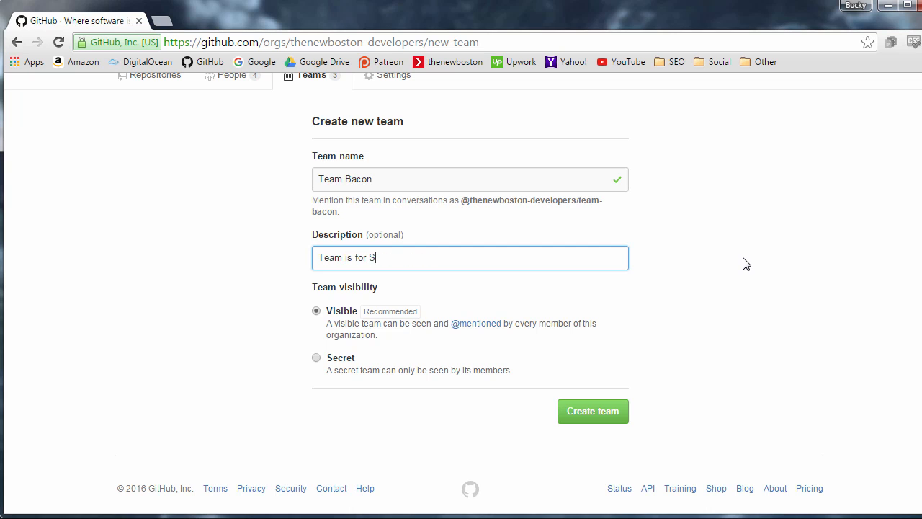
text(EO and Mar)
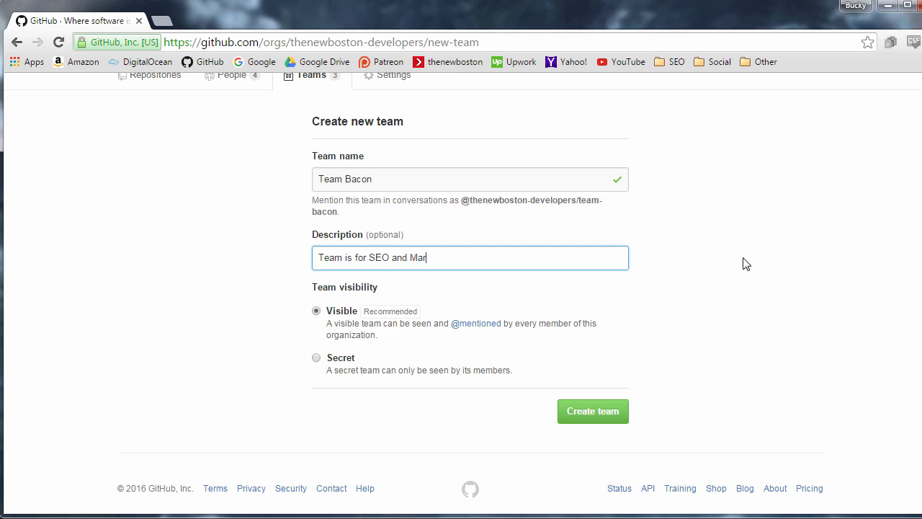
text(keting)
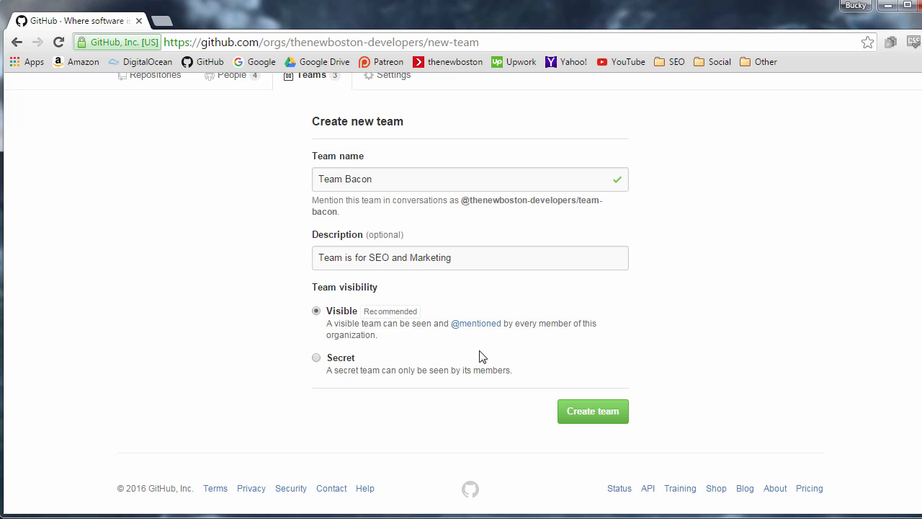
mouse_move(359, 330)
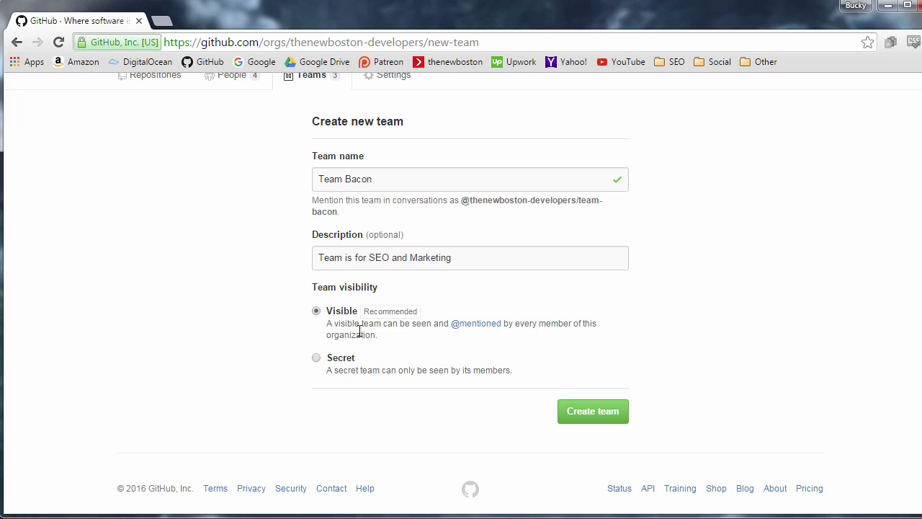
mouse_move(340, 328)
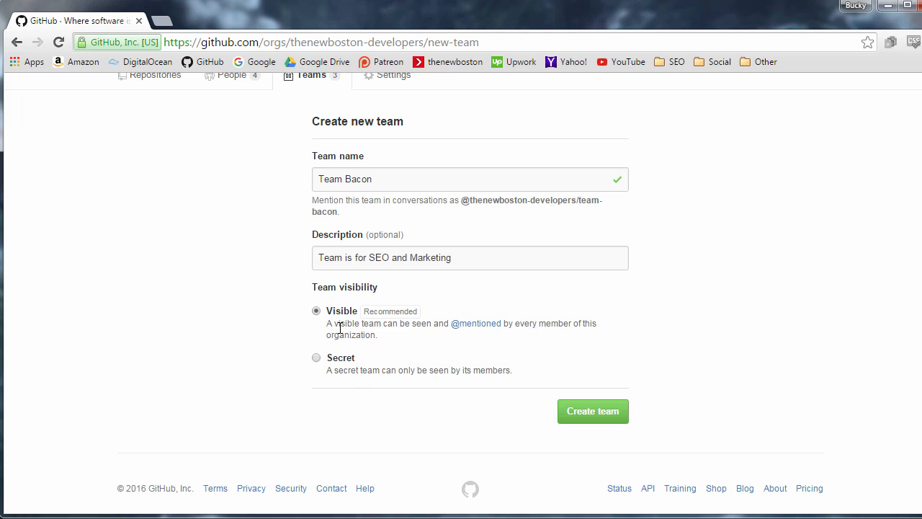
mouse_move(475, 323)
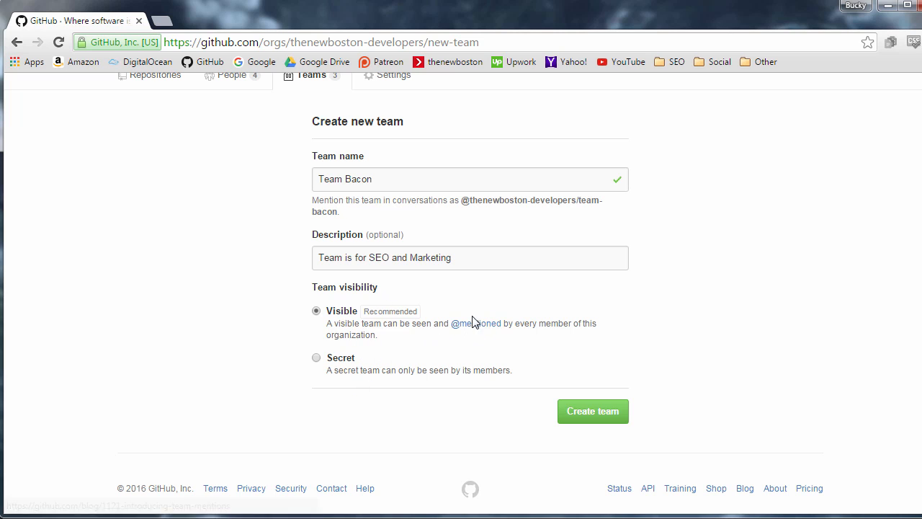
mouse_move(515, 375)
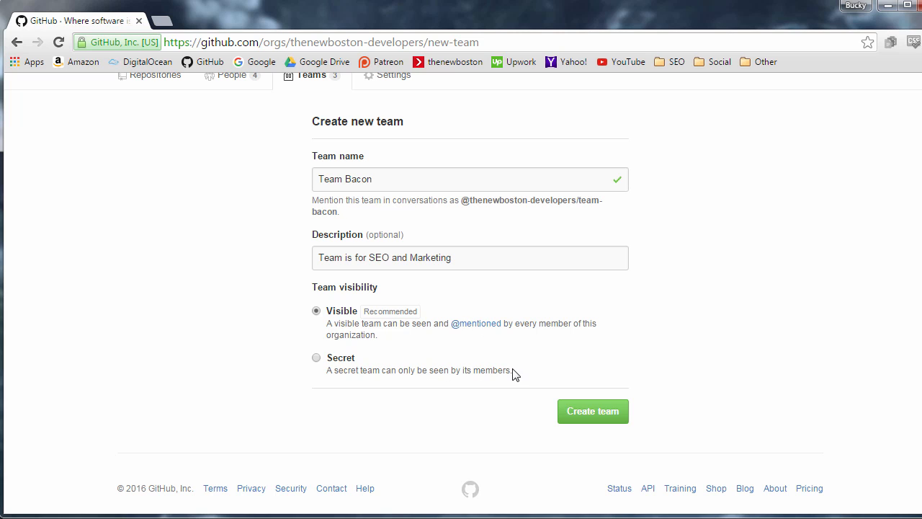
mouse_move(398, 371)
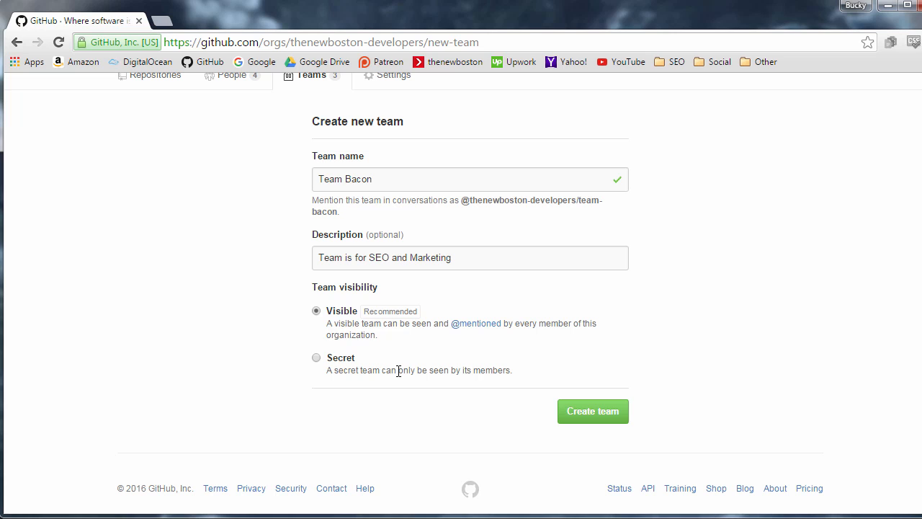
mouse_move(401, 392)
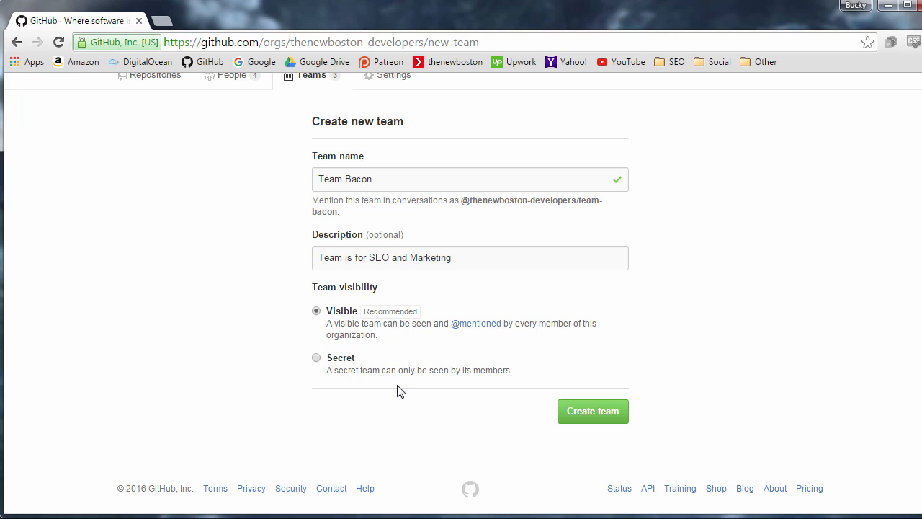
mouse_move(403, 395)
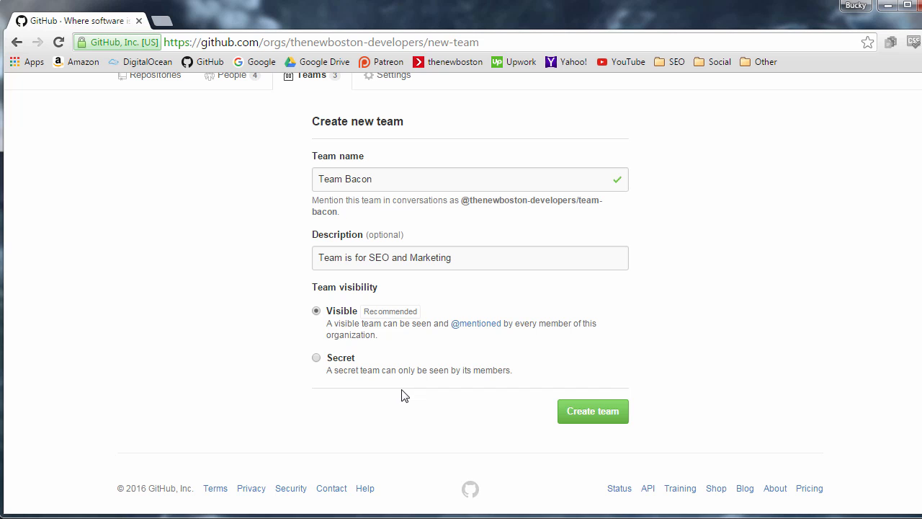
scroll(down, 3)
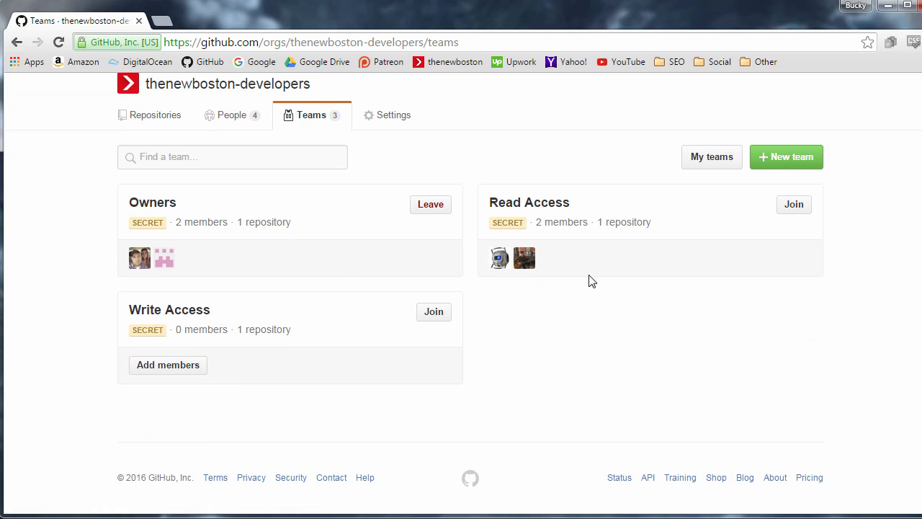
mouse_move(532, 193)
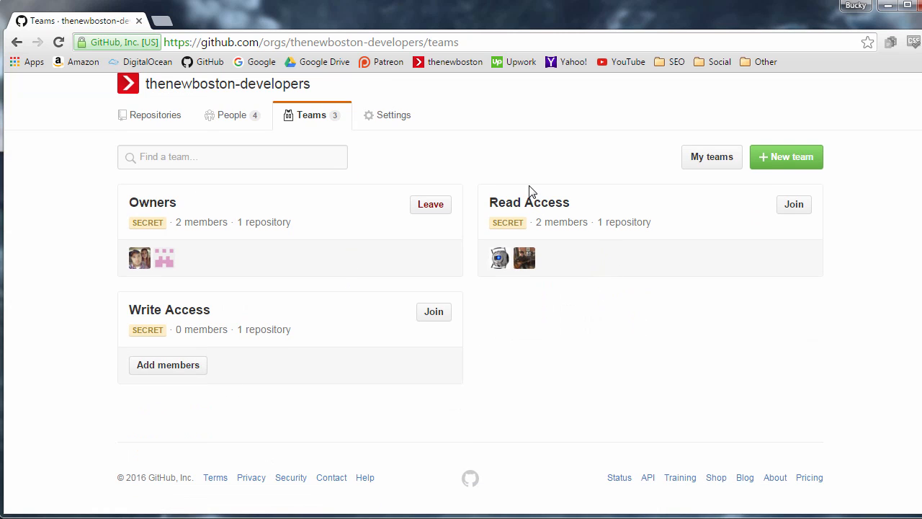
mouse_move(529, 202)
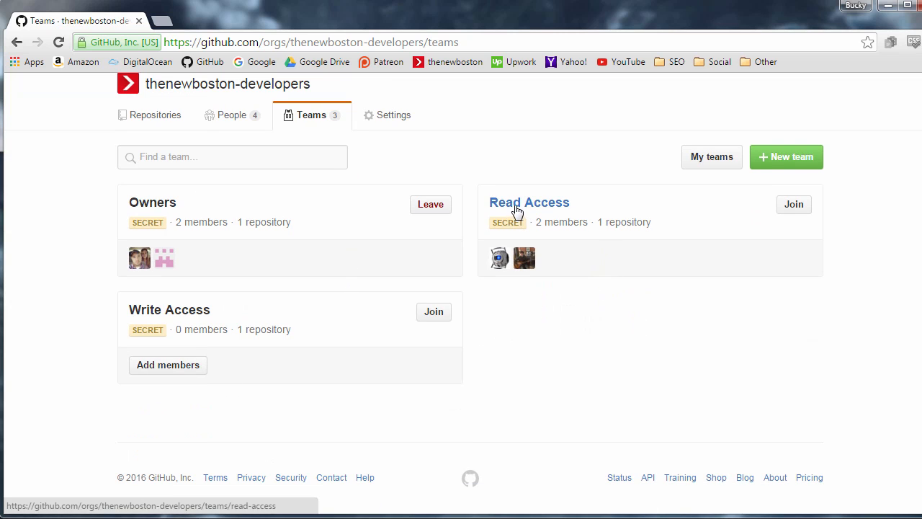
- Go into the Read Access team from the teams list
click(529, 202)
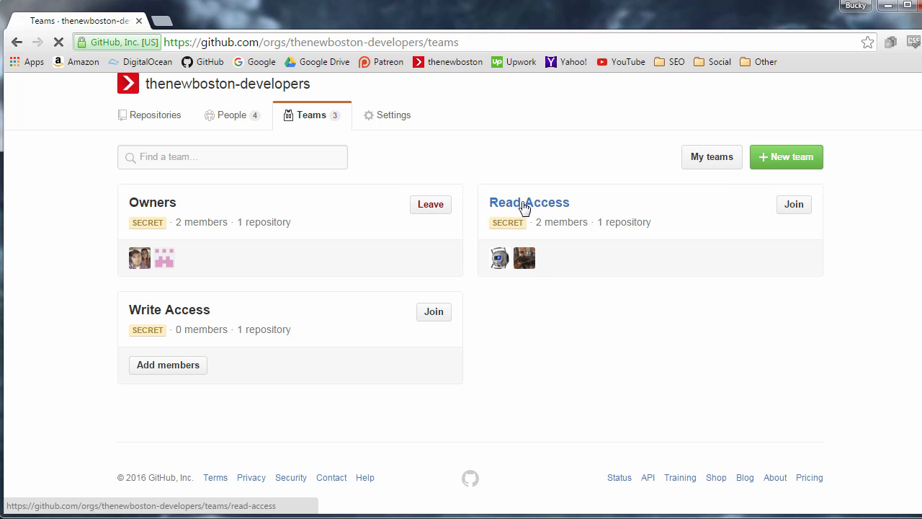
click(529, 202)
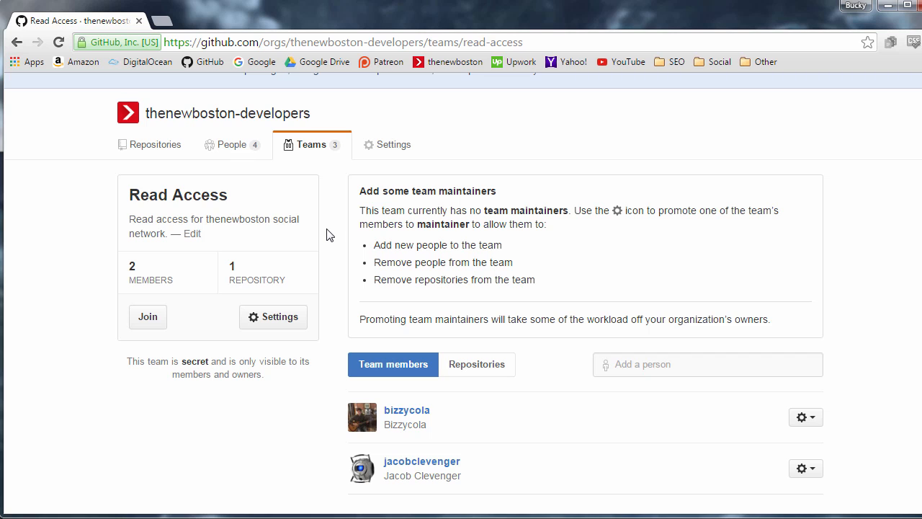
scroll(down, 3)
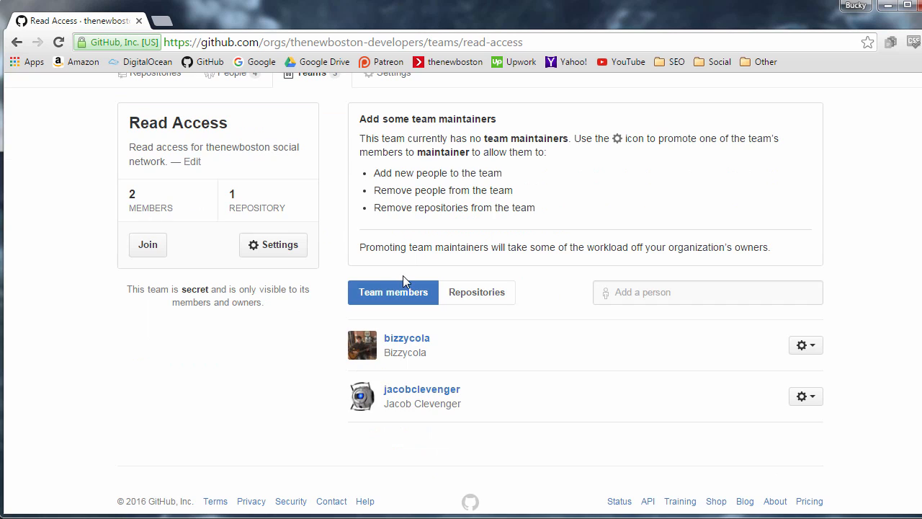
mouse_move(368, 346)
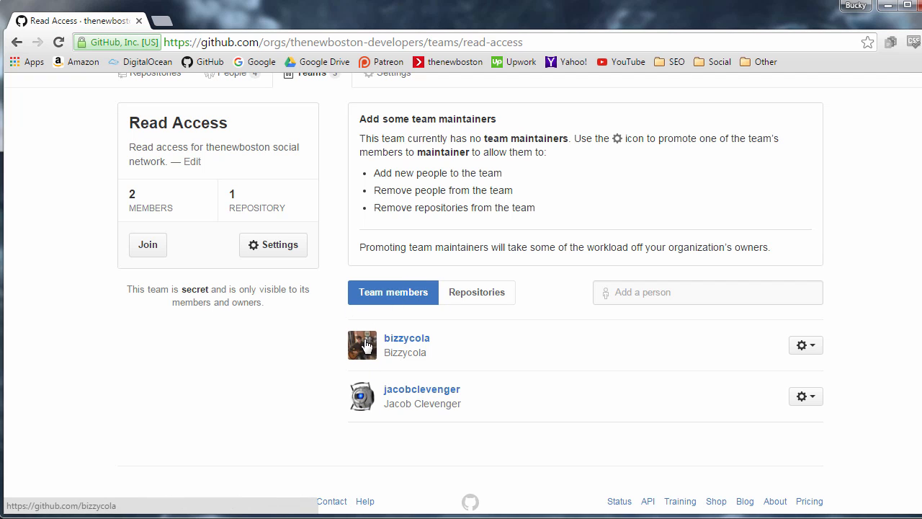
mouse_move(429, 322)
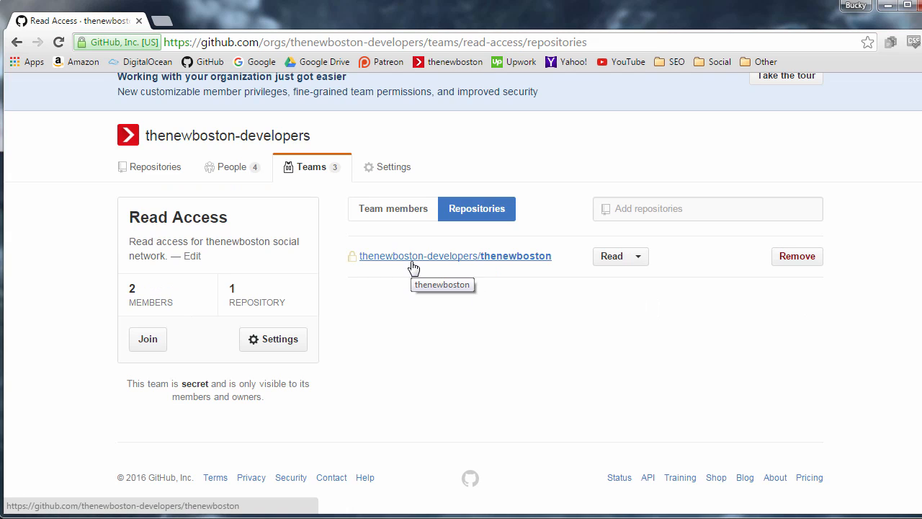
mouse_move(426, 237)
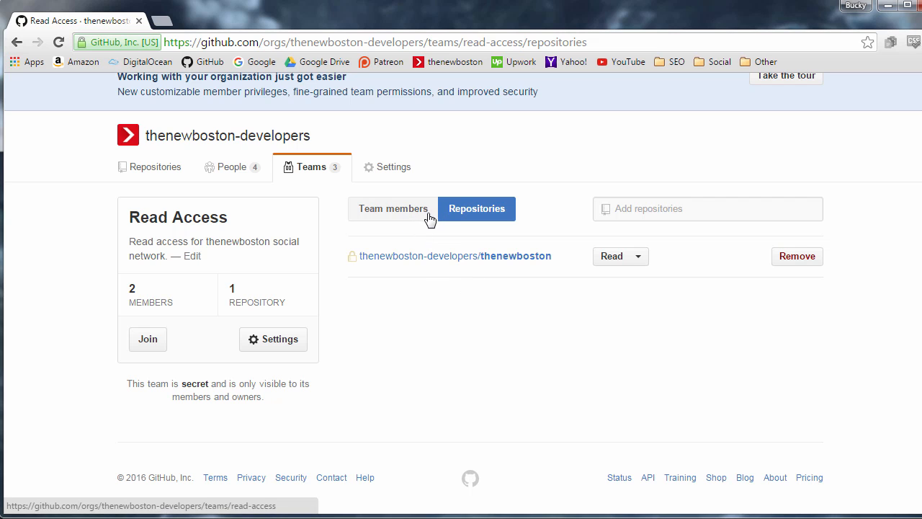
click(394, 208)
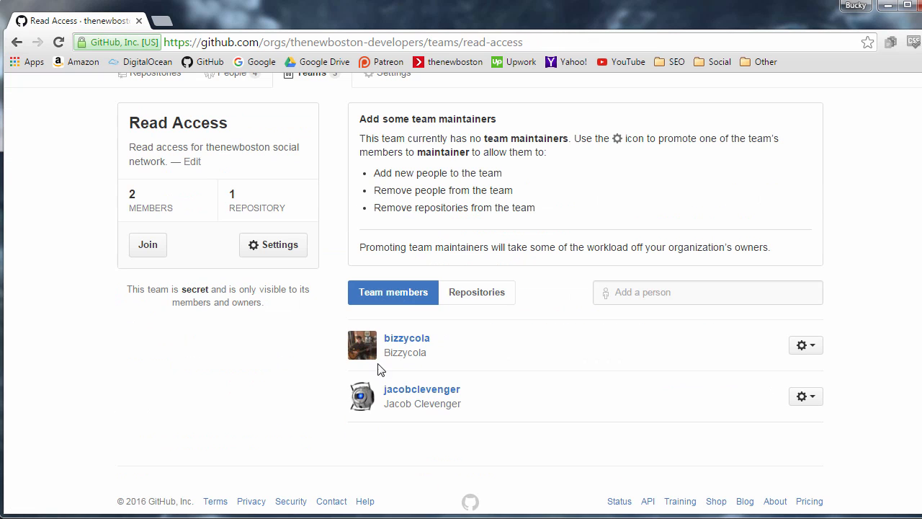
mouse_move(406, 337)
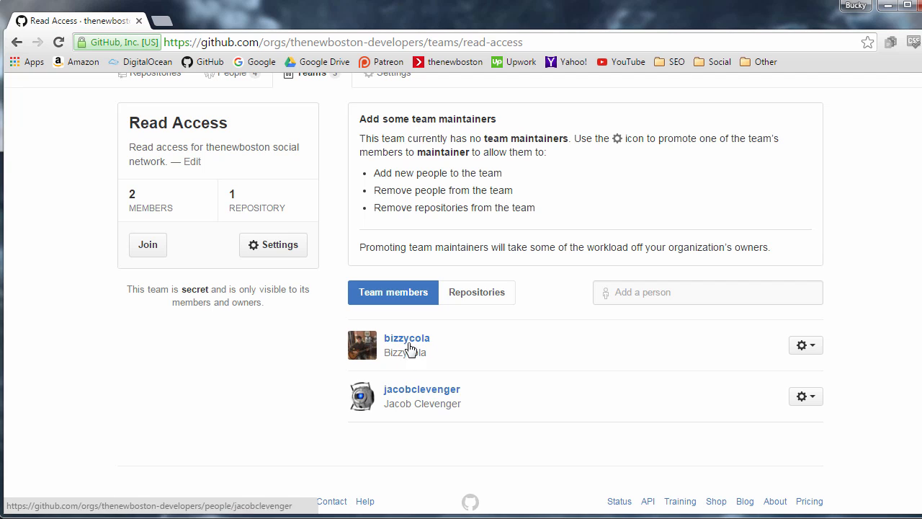
- Review the team's repositories and the Admin/Write/Read levels for thenewboston, keeping Read
click(477, 291)
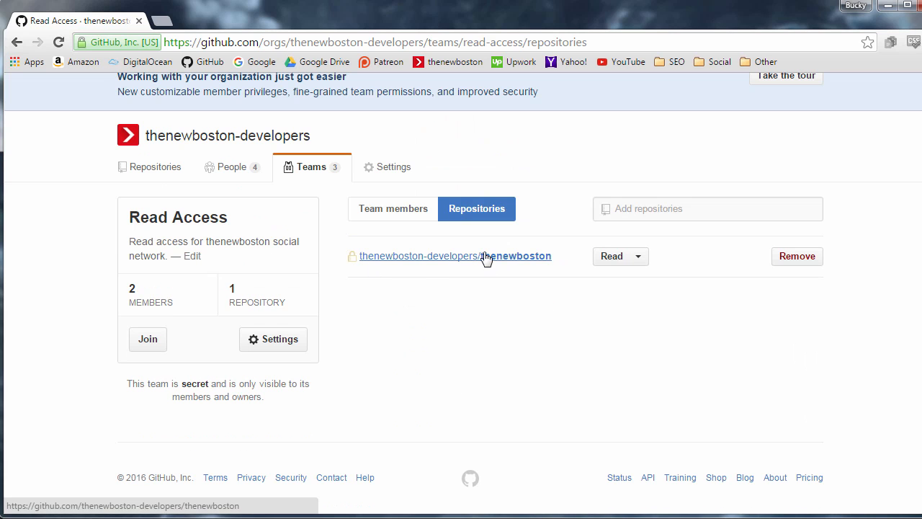
mouse_move(502, 279)
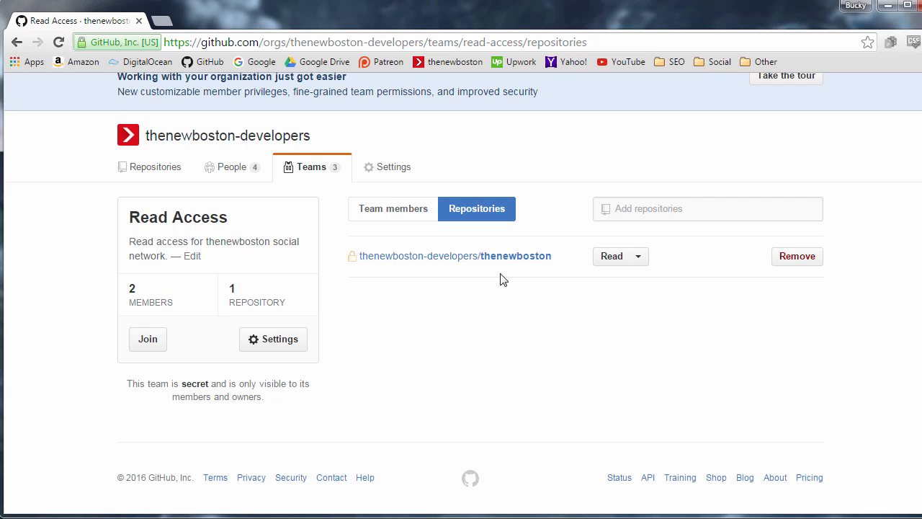
click(620, 257)
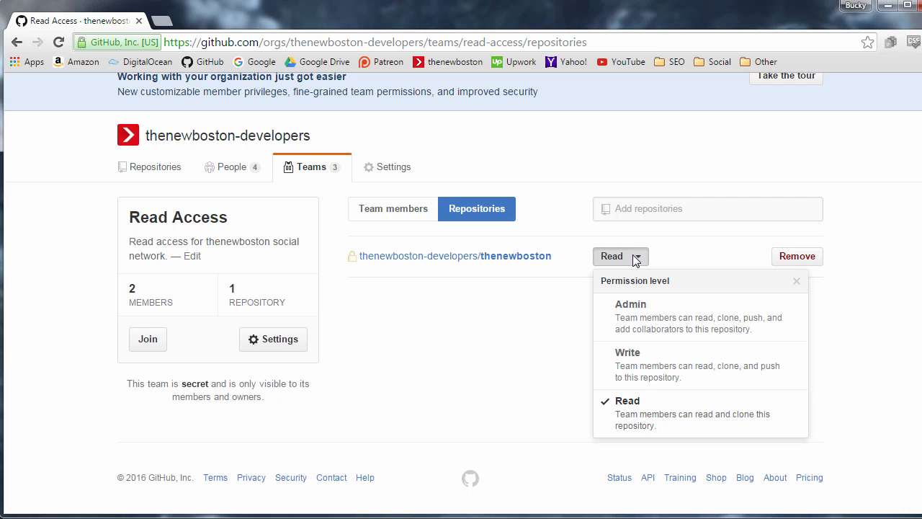
mouse_move(676, 317)
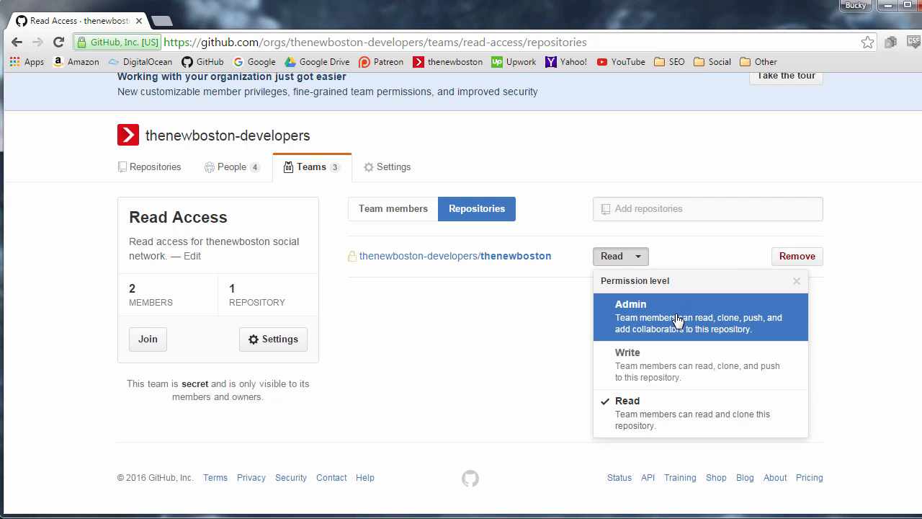
mouse_move(699, 366)
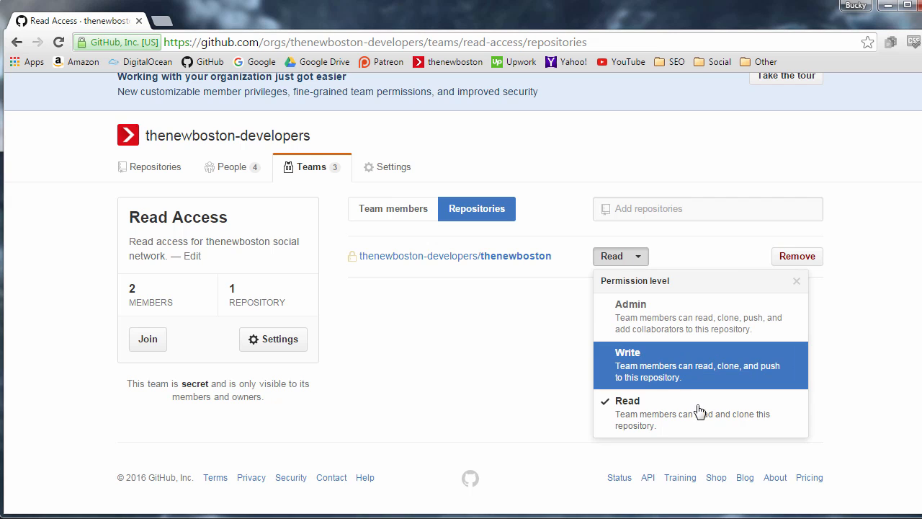
click(444, 271)
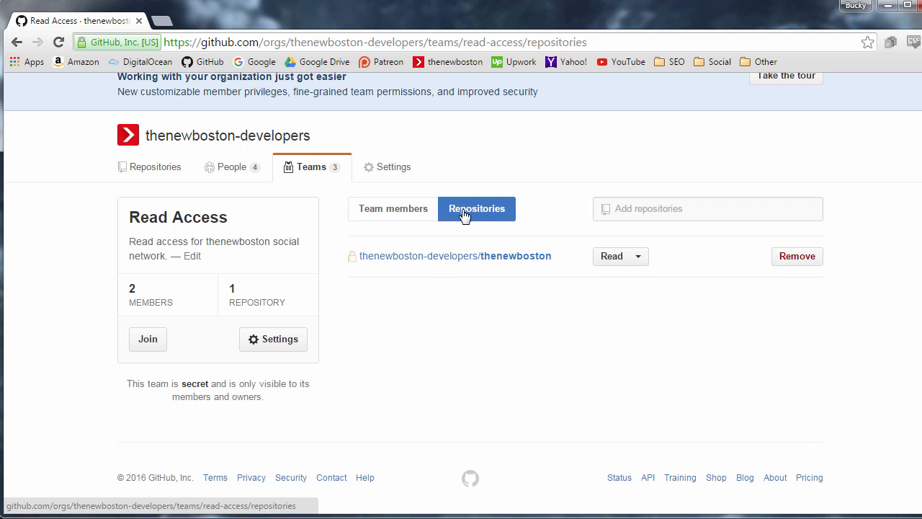
mouse_move(703, 244)
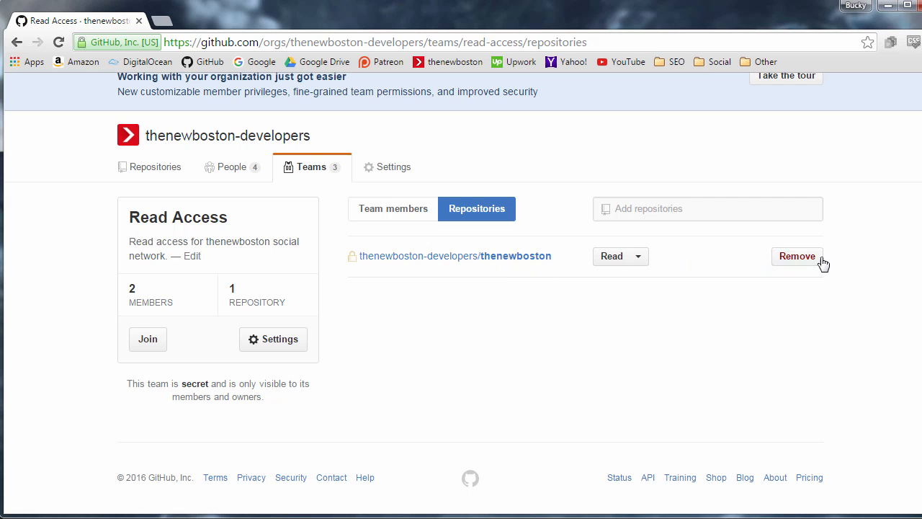
mouse_move(156, 167)
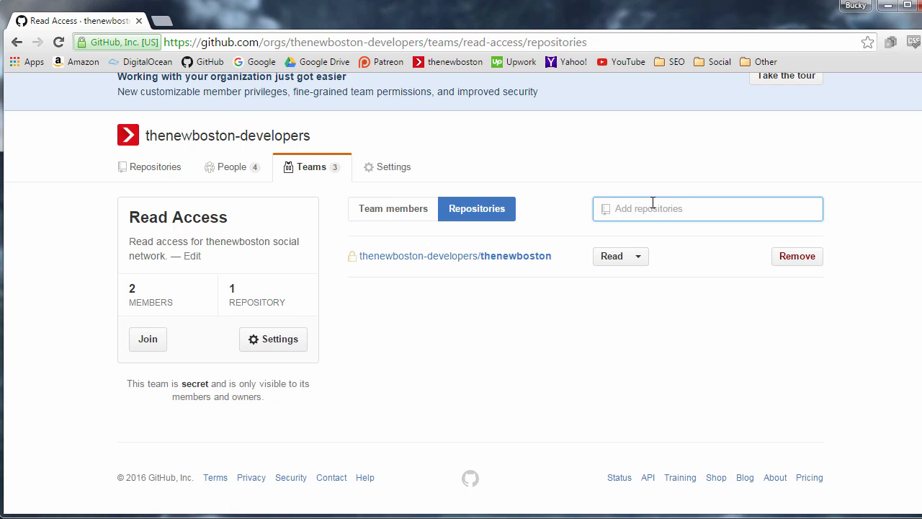
text(S)
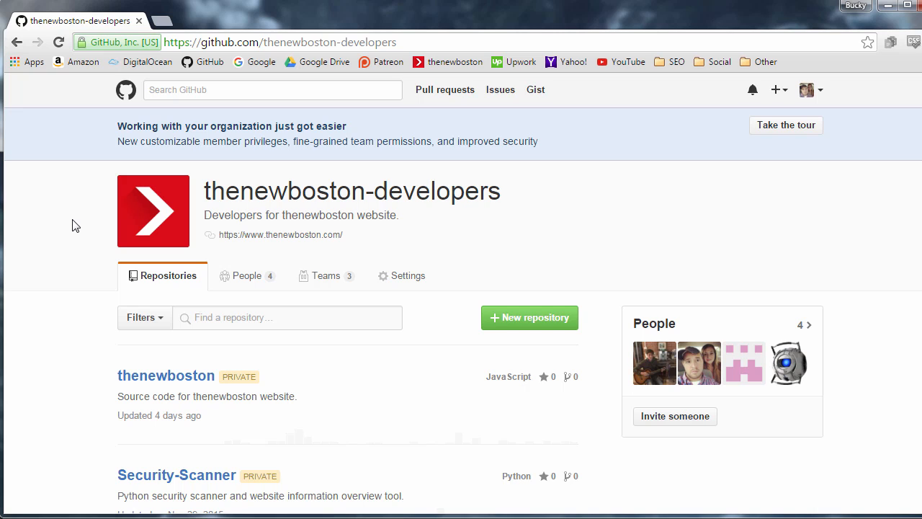
mouse_move(233, 279)
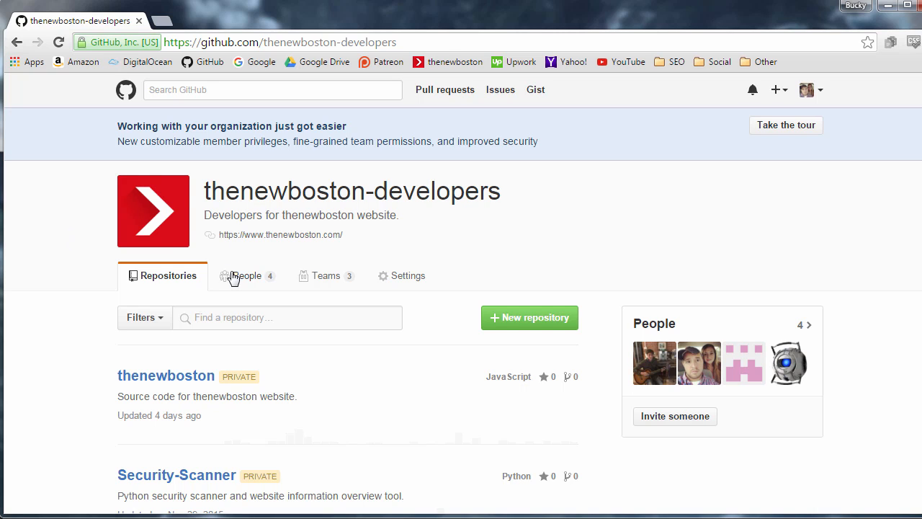
click(249, 275)
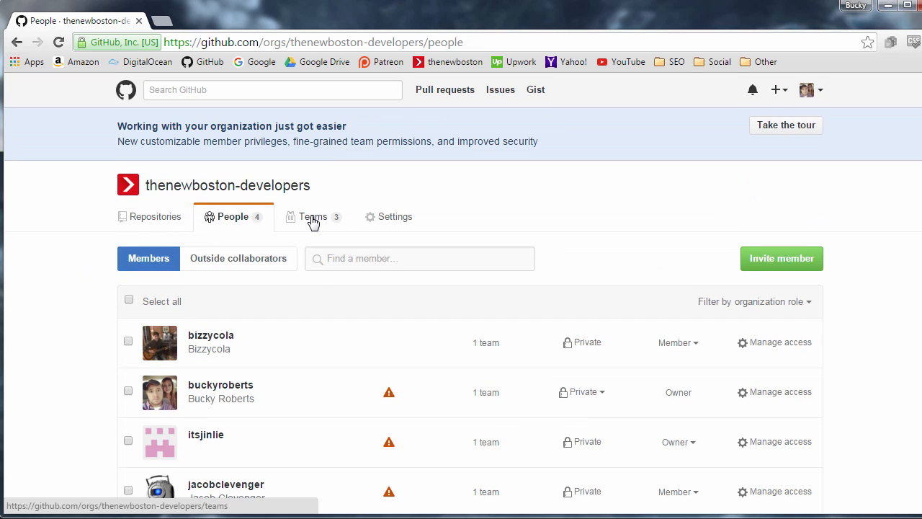
click(311, 217)
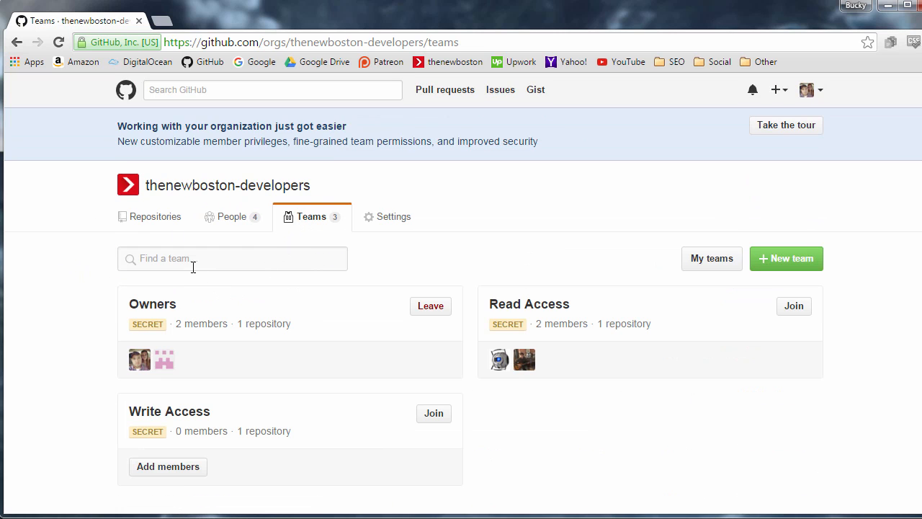
mouse_move(129, 340)
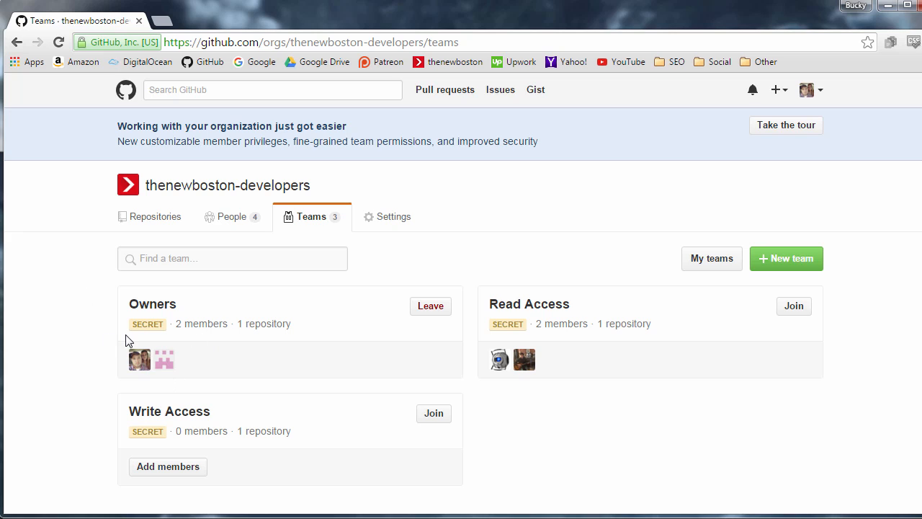
mouse_move(174, 354)
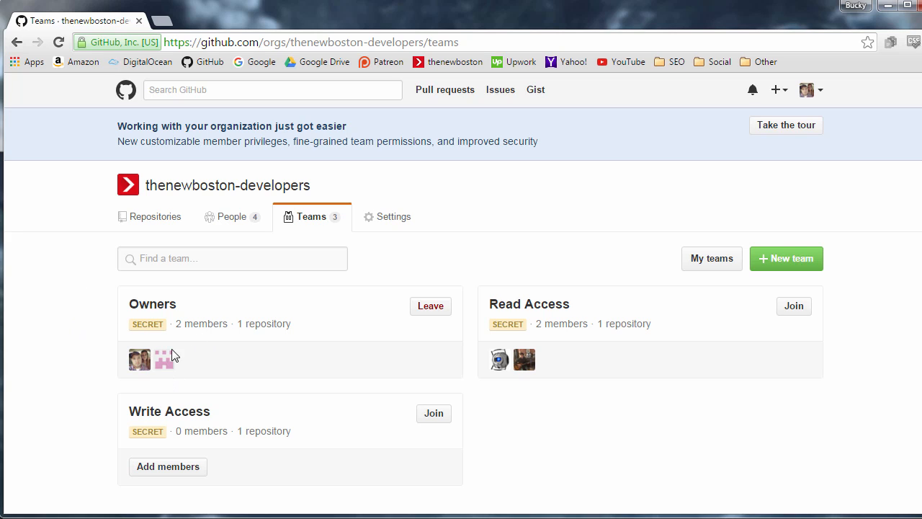
mouse_move(524, 423)
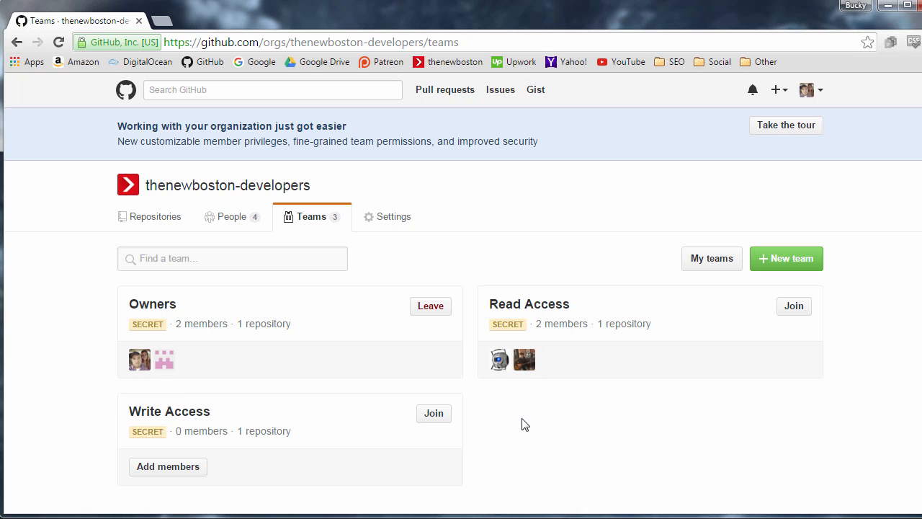
mouse_move(228, 195)
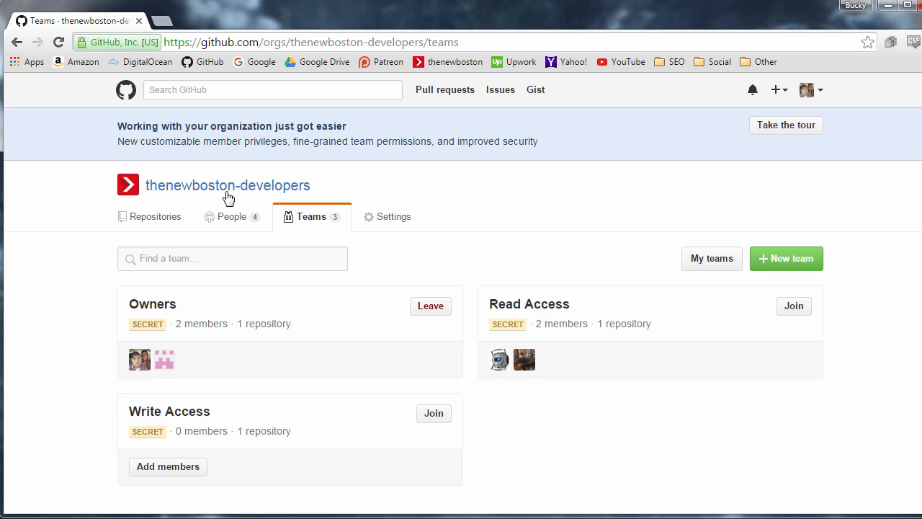
click(227, 184)
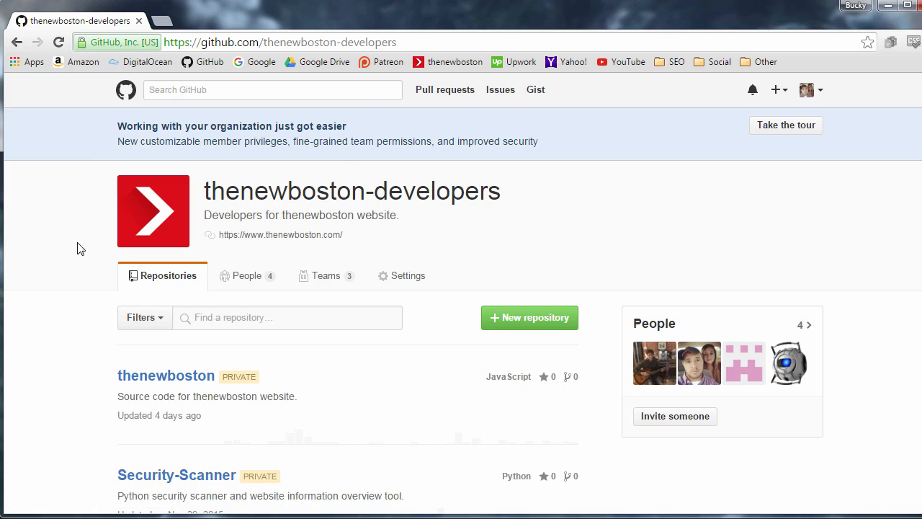
mouse_move(106, 245)
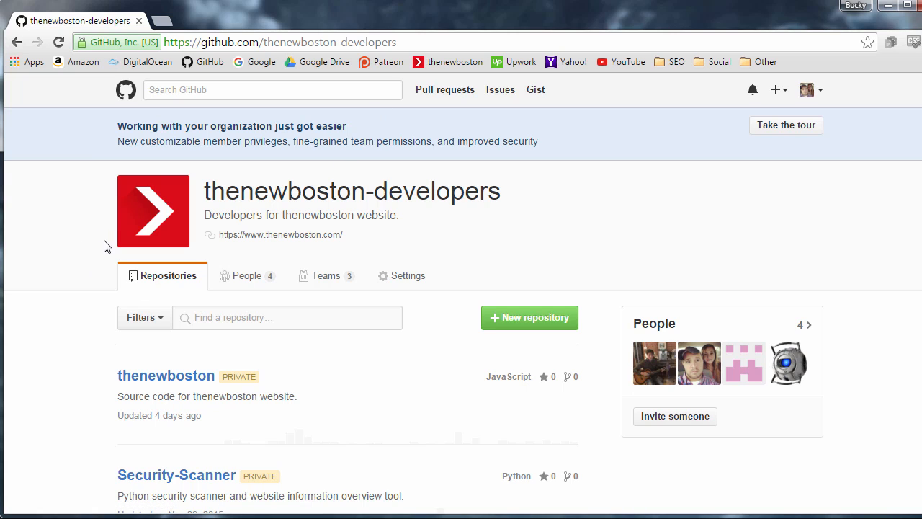